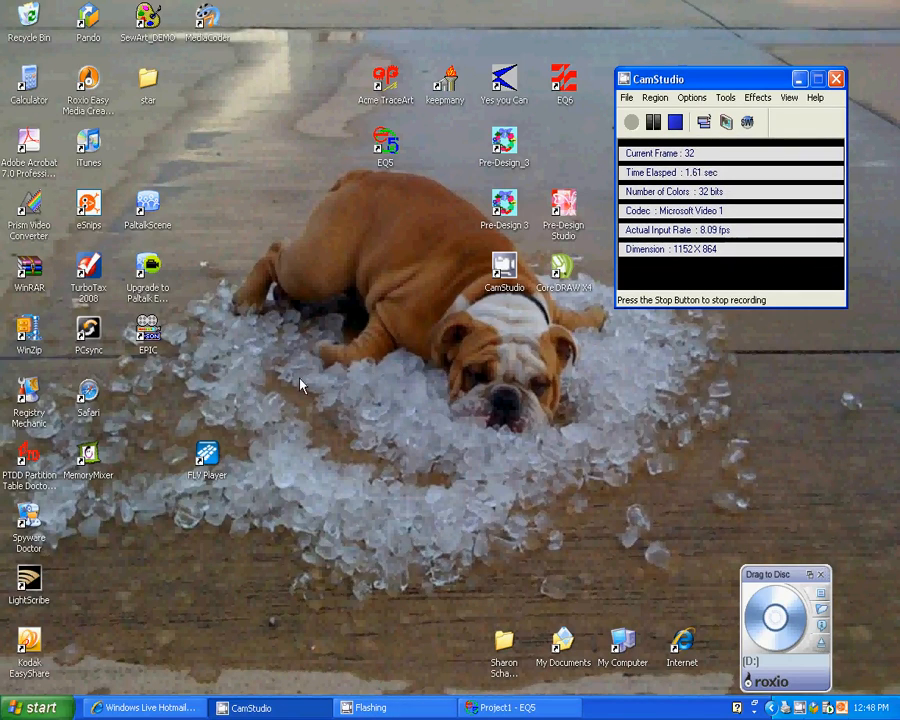
{"action": "mouse_move", "coordinate": [368, 242]}
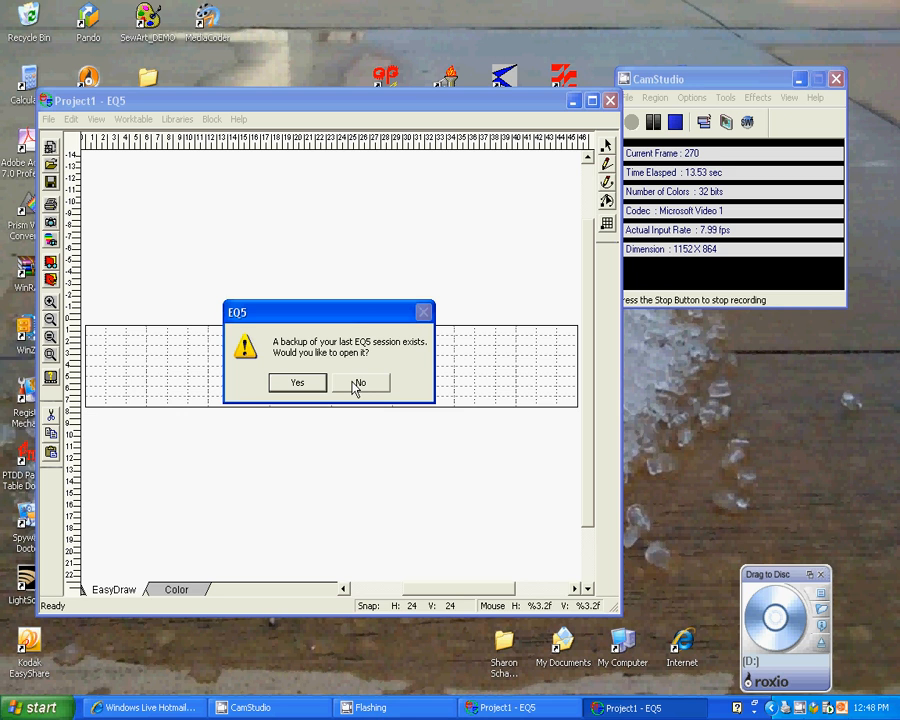
- Decline restoring the backup session and cancel the new-project startup dialog
{"action": "left_click", "coordinate": [358, 383]}
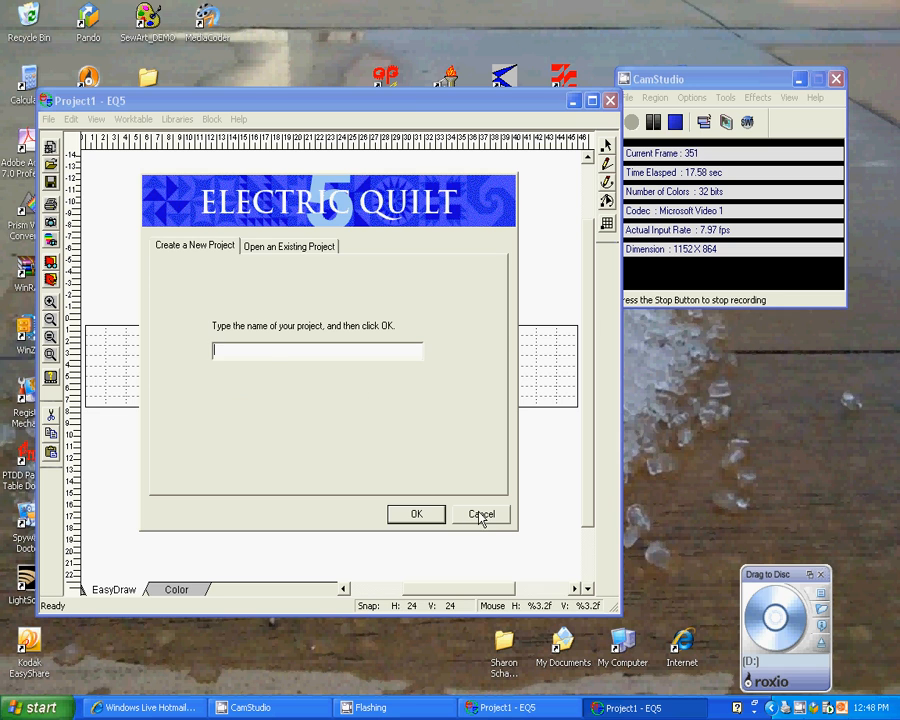
{"action": "left_click", "coordinate": [481, 513]}
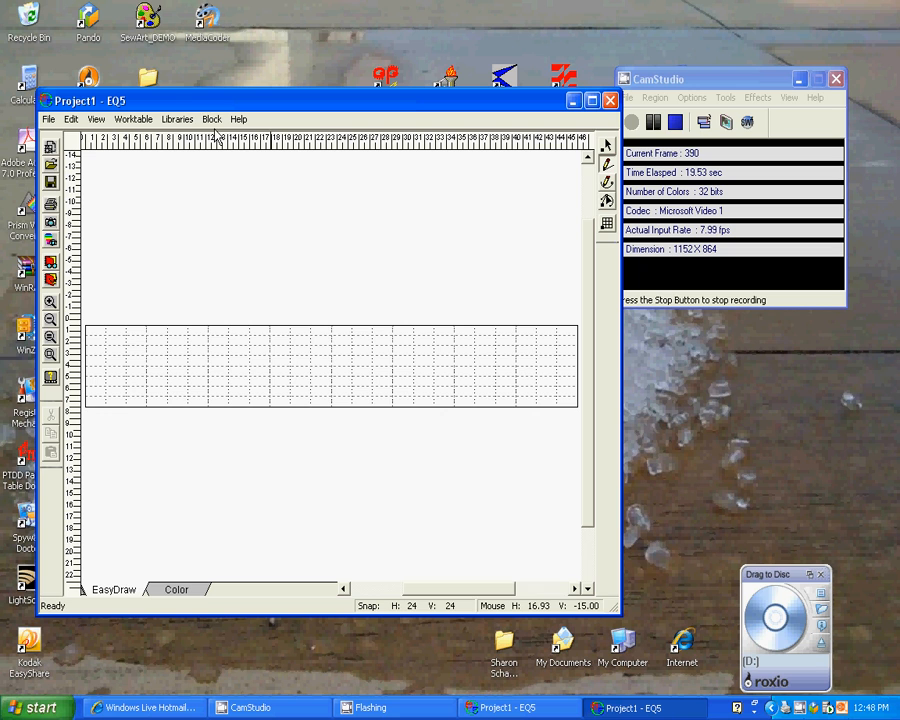
- Set the Drawing Board Setup block size to 8 horizontal by 8 vertical
{"action": "left_click", "coordinate": [211, 119]}
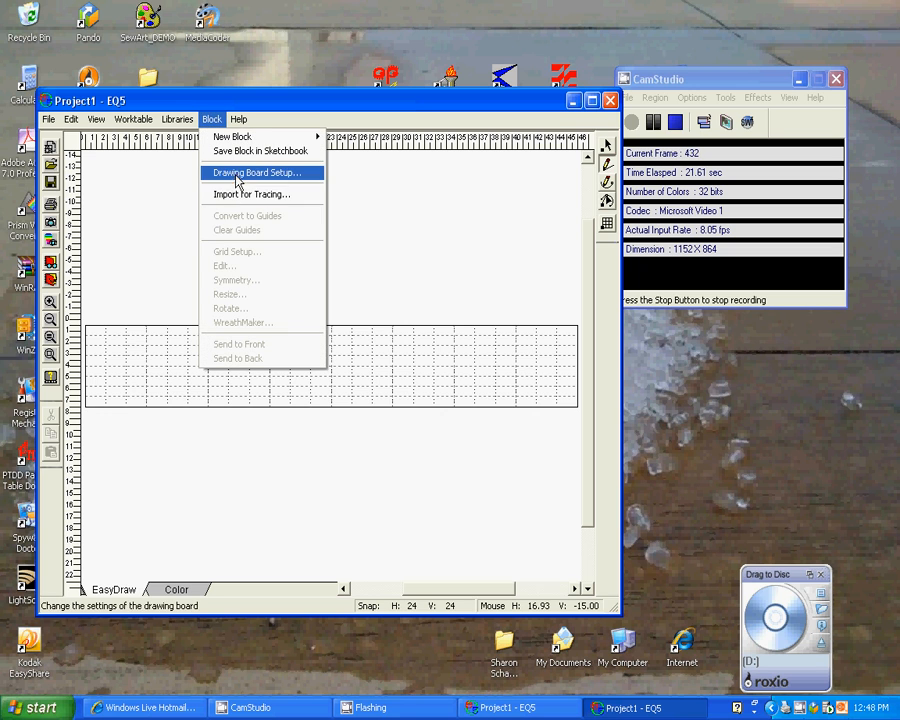
{"action": "left_click", "coordinate": [257, 172]}
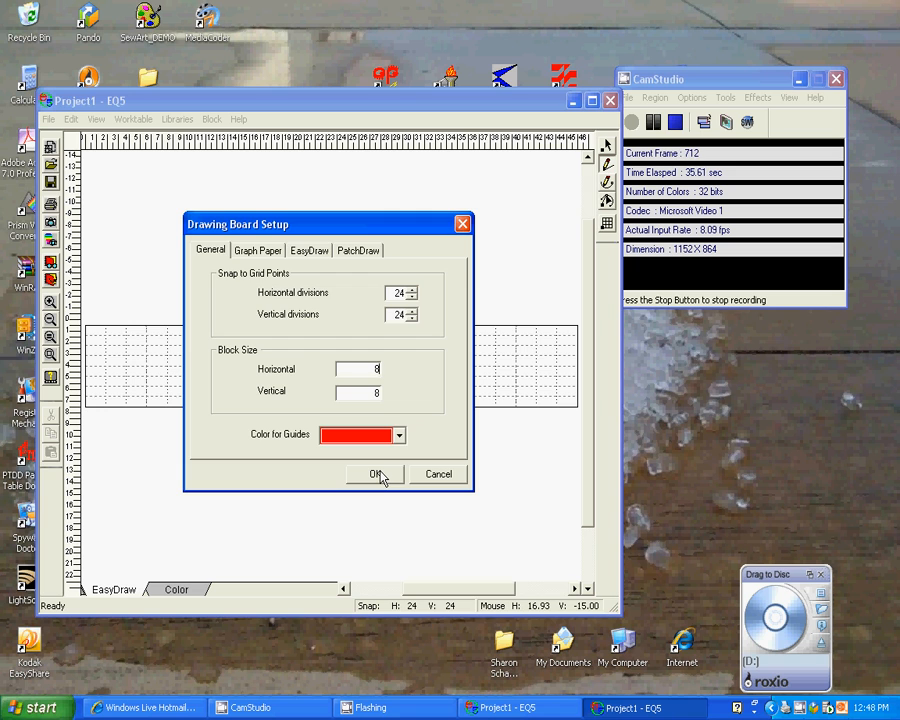
{"action": "left_click", "coordinate": [375, 474]}
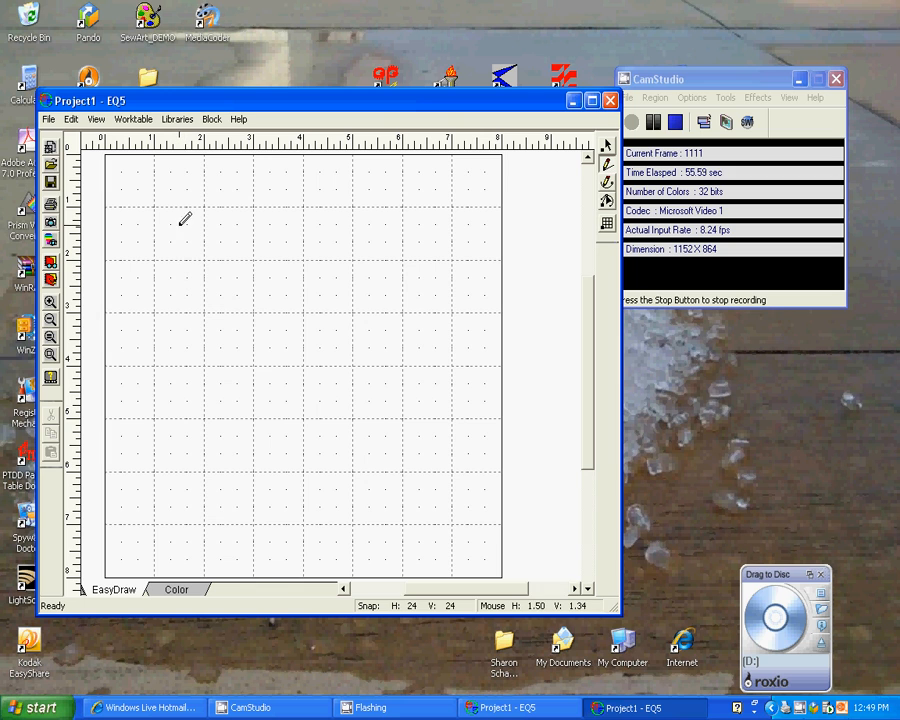
- Copy Wineglass II from Quilting Stencils > Curves in the Block Library, then close it
{"action": "left_click", "coordinate": [177, 119]}
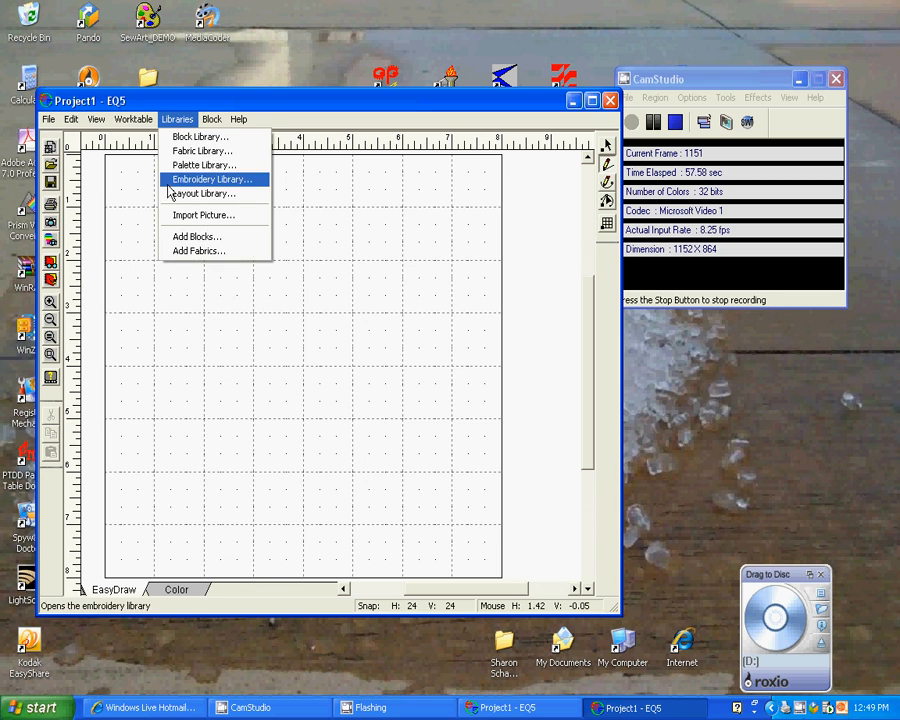
{"action": "mouse_move", "coordinate": [200, 137]}
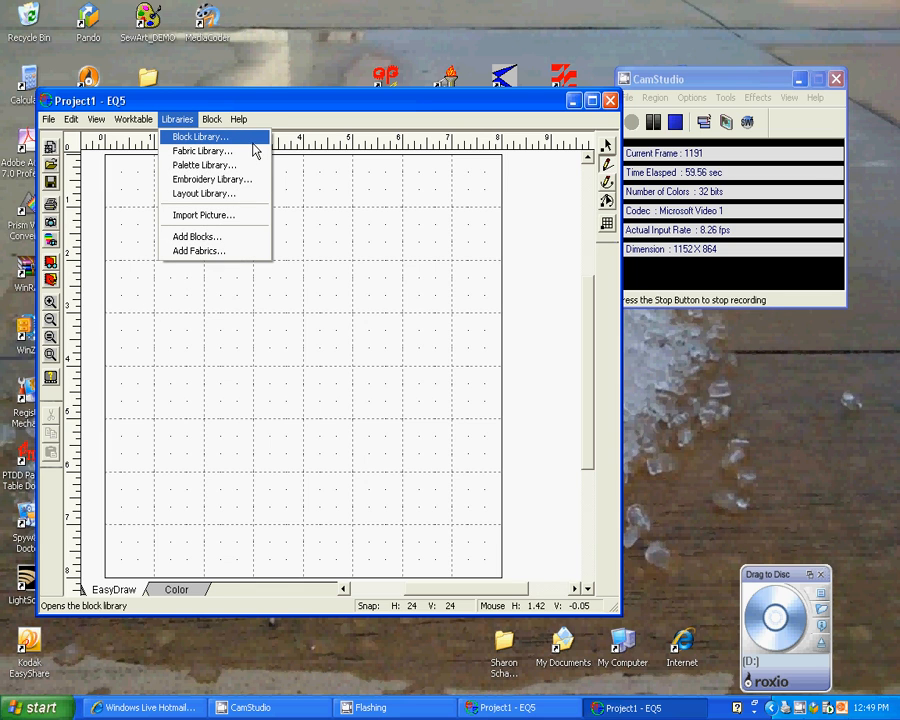
{"action": "left_click", "coordinate": [197, 136]}
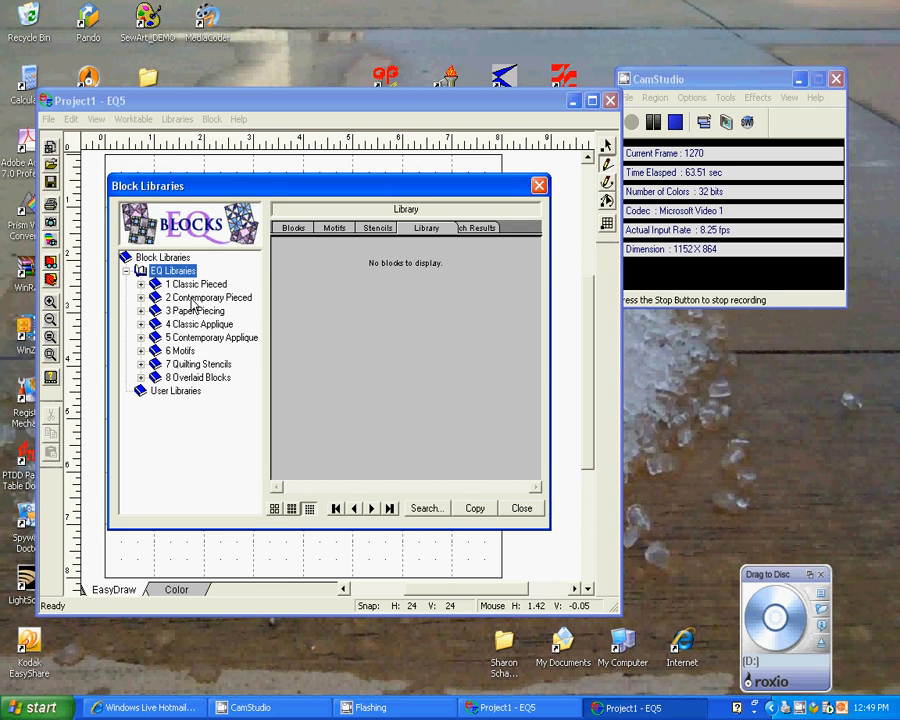
{"action": "left_click", "coordinate": [195, 363]}
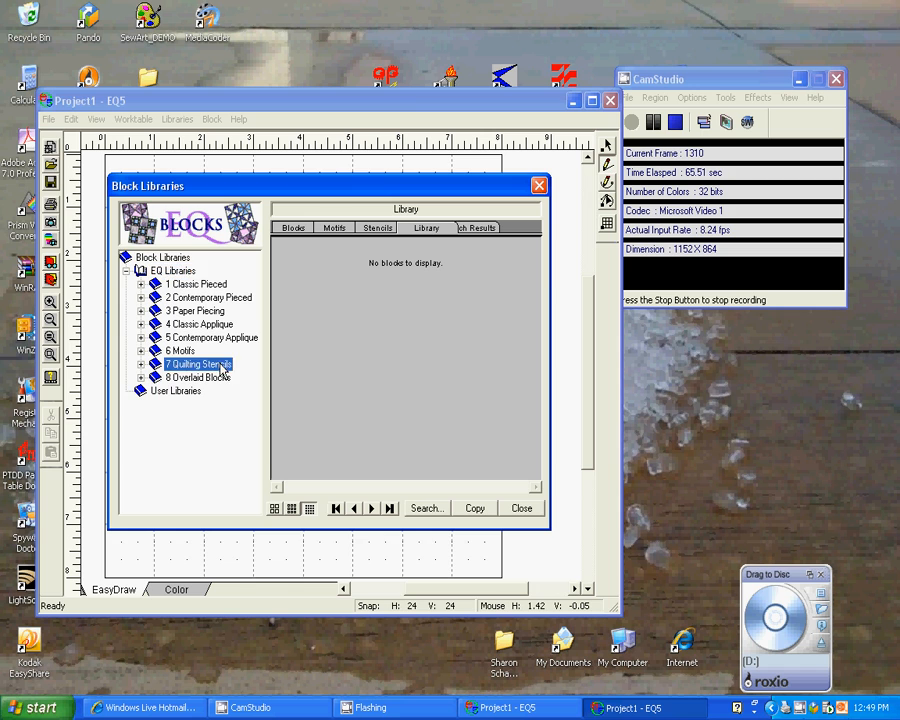
{"action": "left_click", "coordinate": [141, 337]}
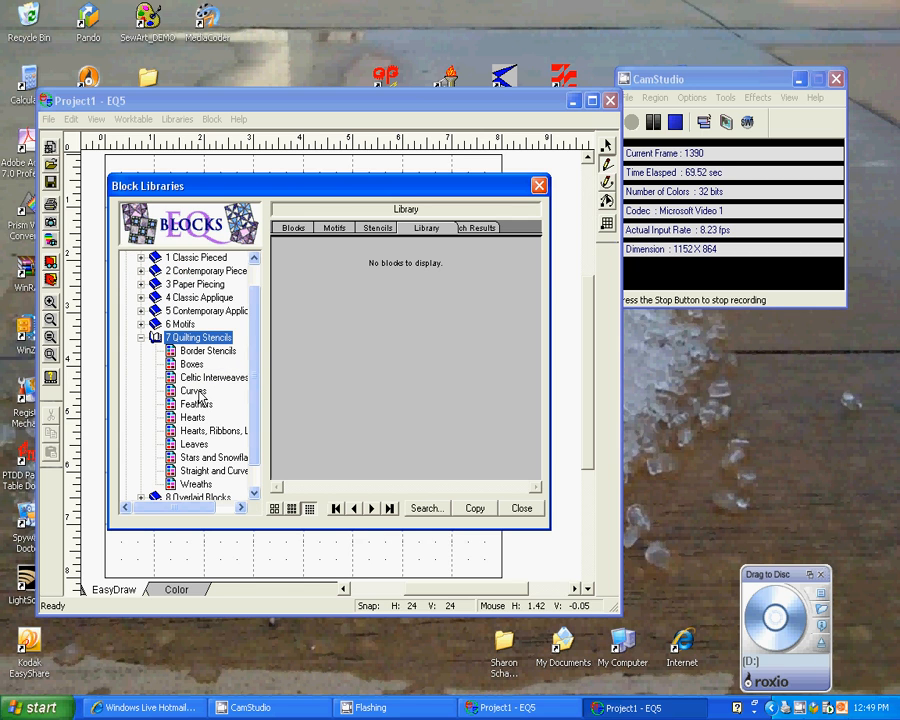
{"action": "left_click", "coordinate": [193, 390]}
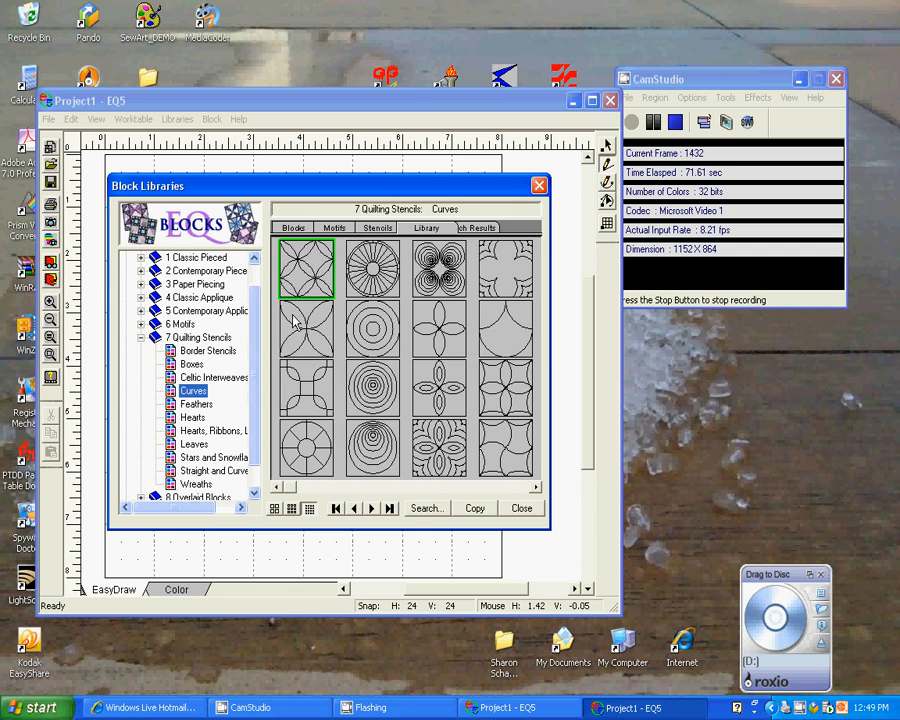
{"action": "mouse_move", "coordinate": [307, 330]}
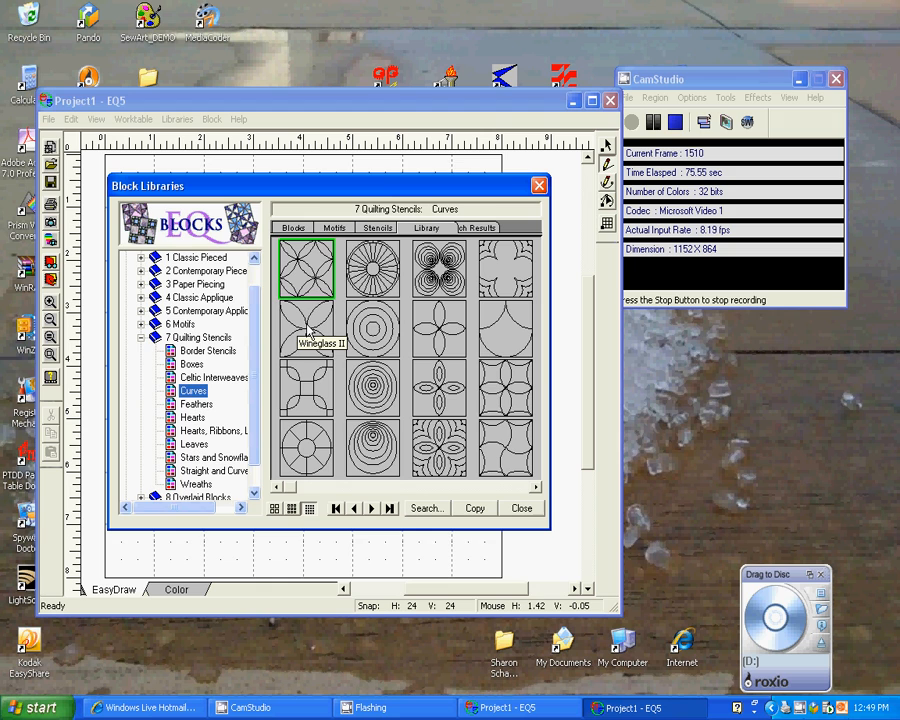
{"action": "left_click", "coordinate": [307, 329]}
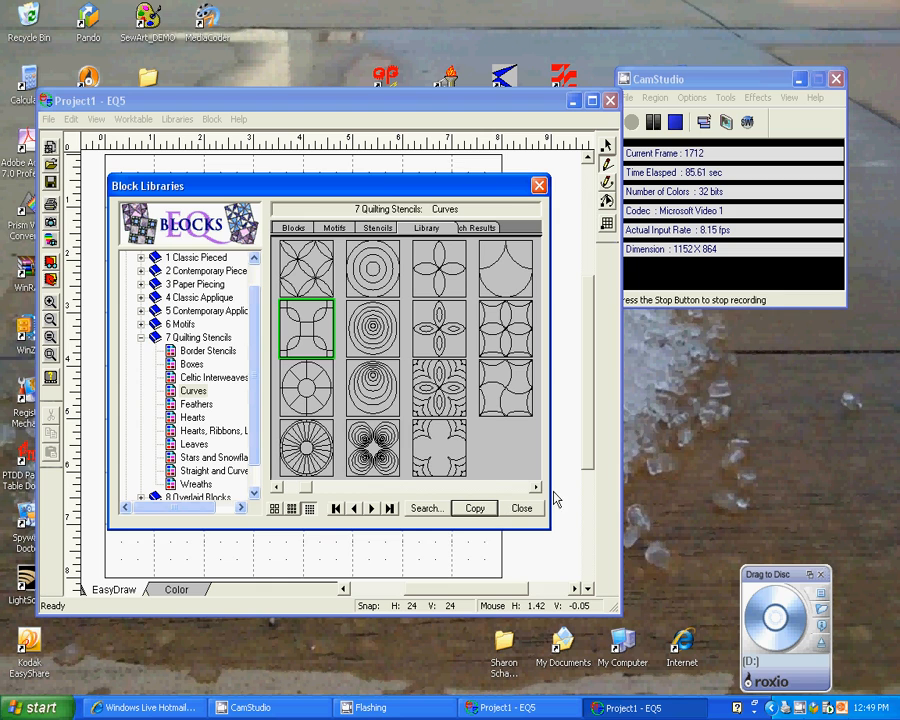
{"action": "mouse_move", "coordinate": [567, 440]}
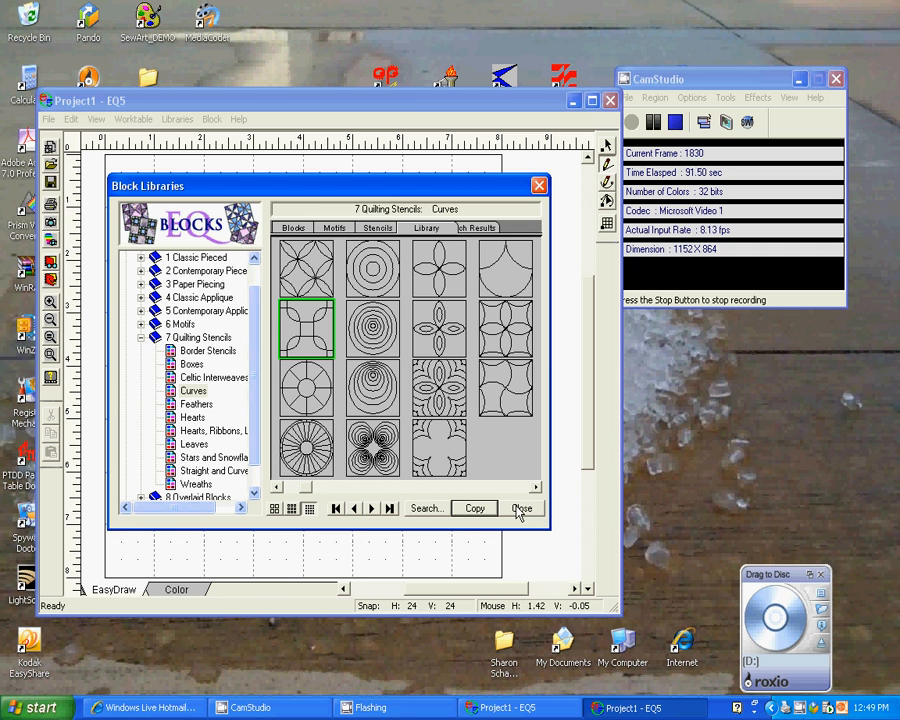
{"action": "left_click", "coordinate": [521, 508]}
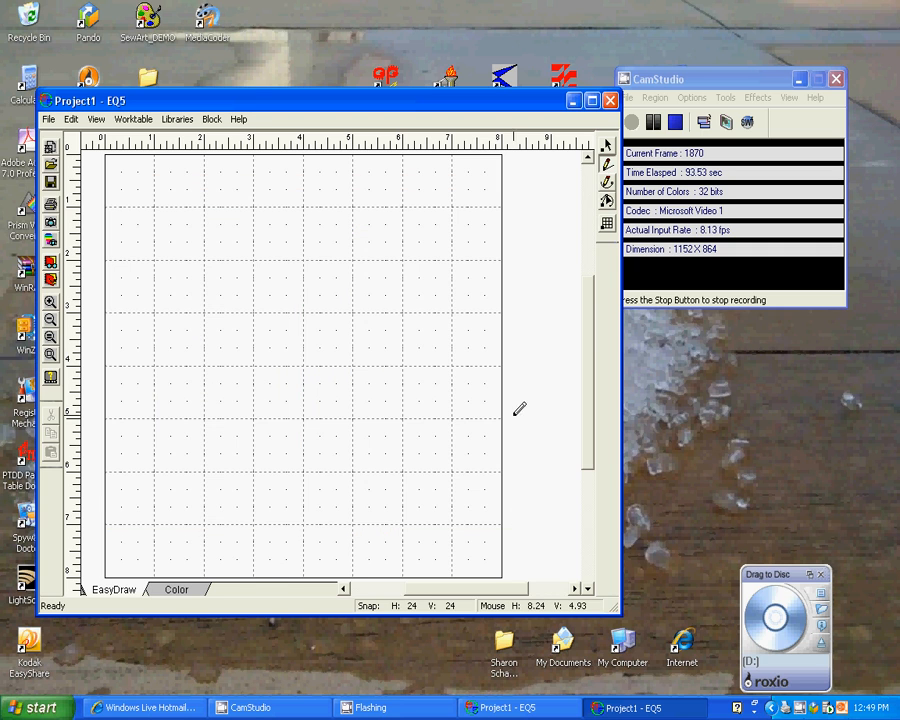
{"action": "mouse_move", "coordinate": [50, 263]}
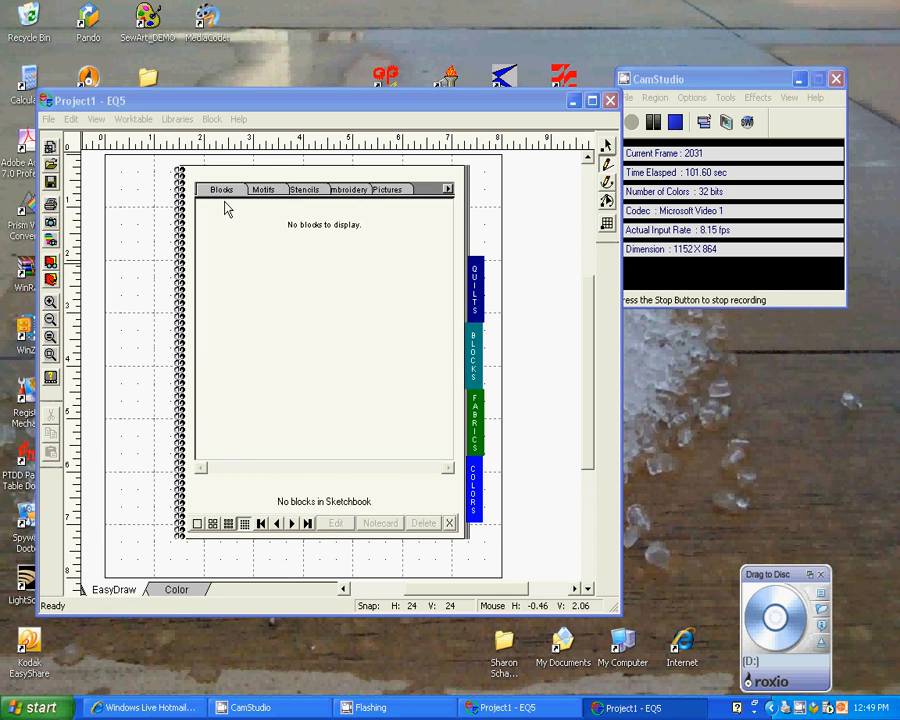
{"action": "mouse_move", "coordinate": [398, 205]}
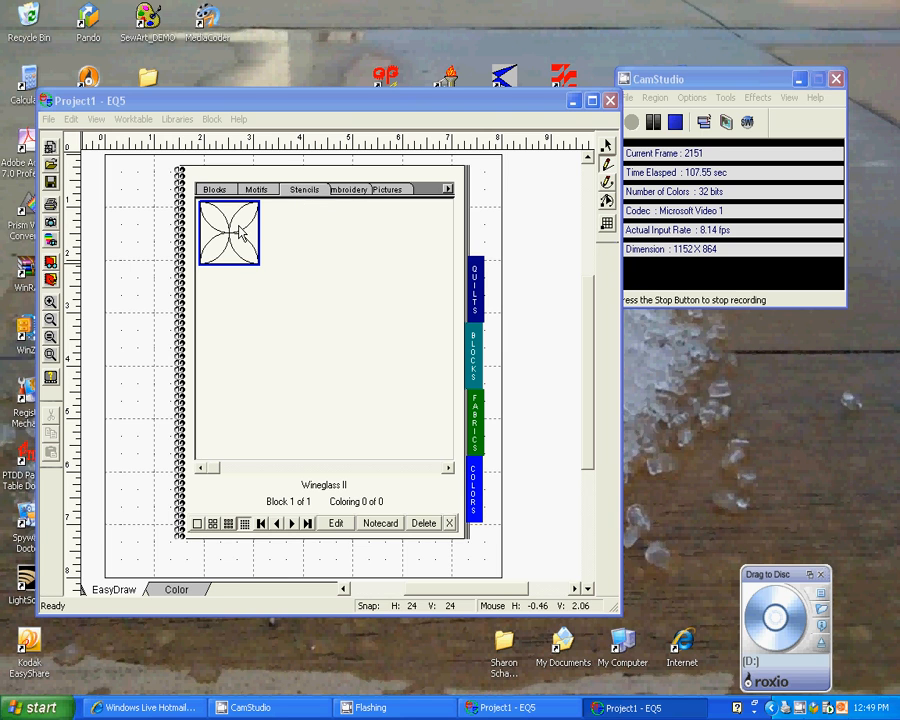
{"action": "mouse_move", "coordinate": [278, 238]}
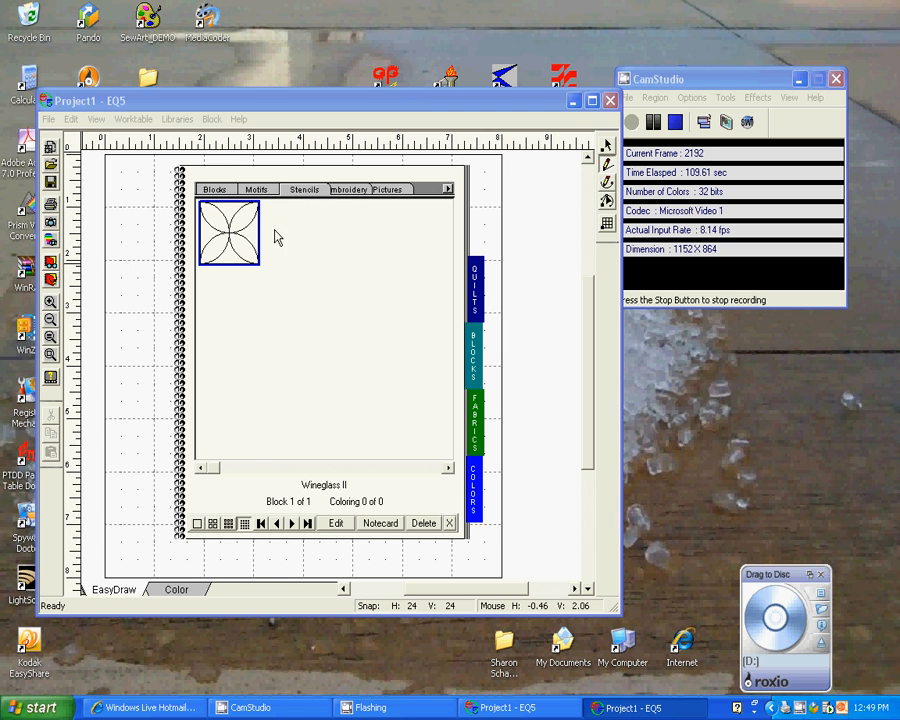
{"action": "mouse_move", "coordinate": [357, 318]}
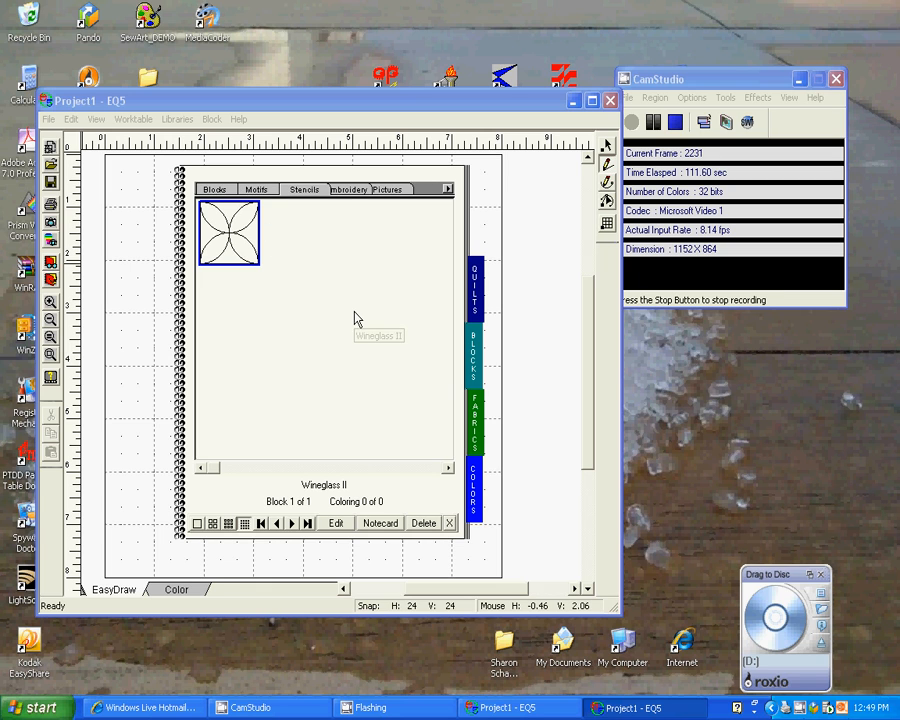
{"action": "mouse_move", "coordinate": [364, 278]}
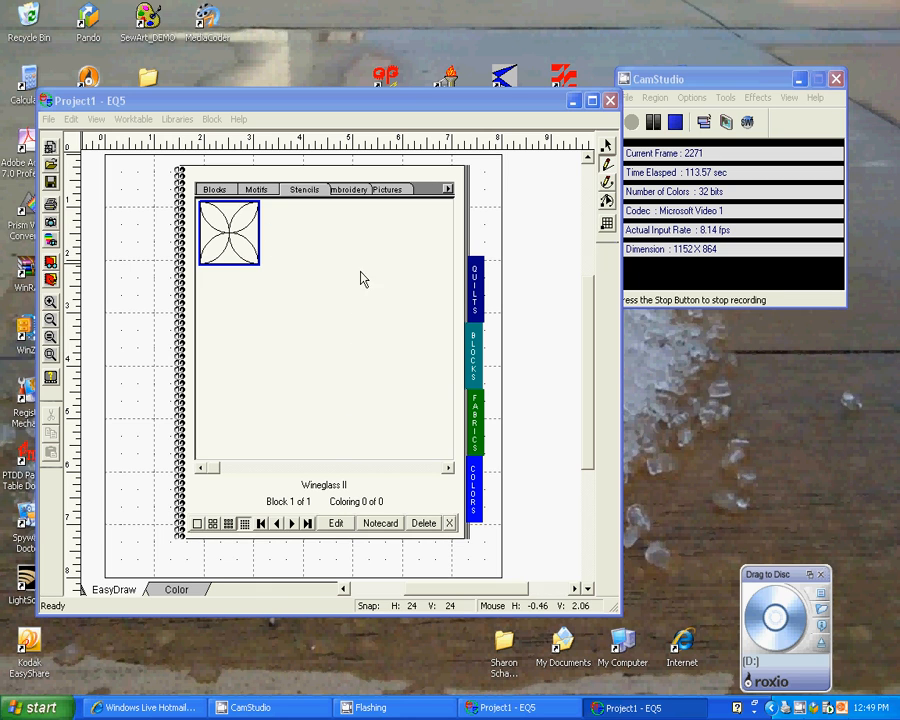
{"action": "mouse_move", "coordinate": [360, 290]}
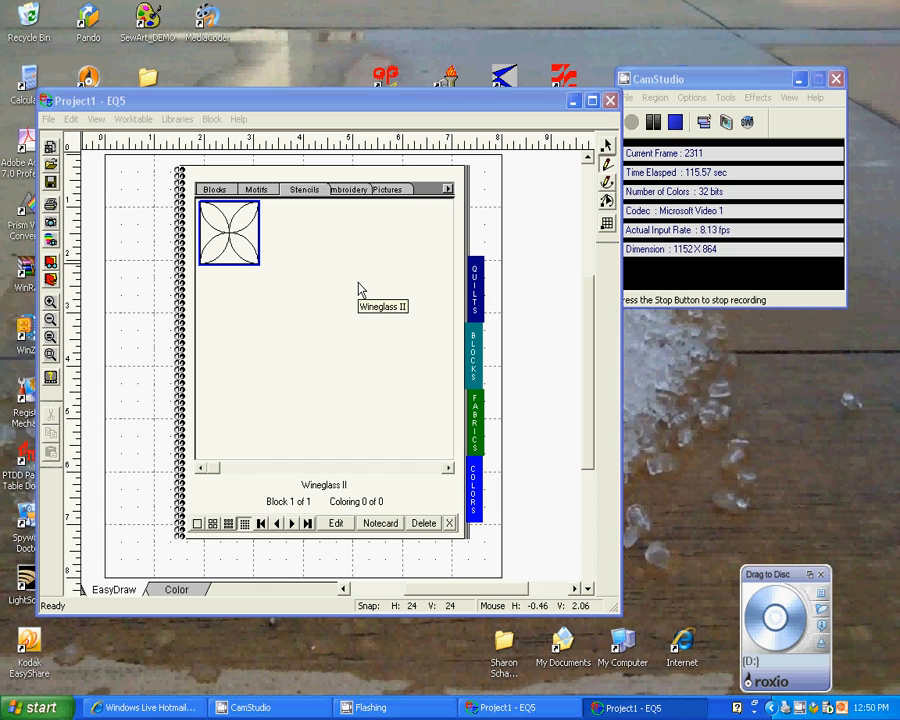
{"action": "mouse_move", "coordinate": [348, 364]}
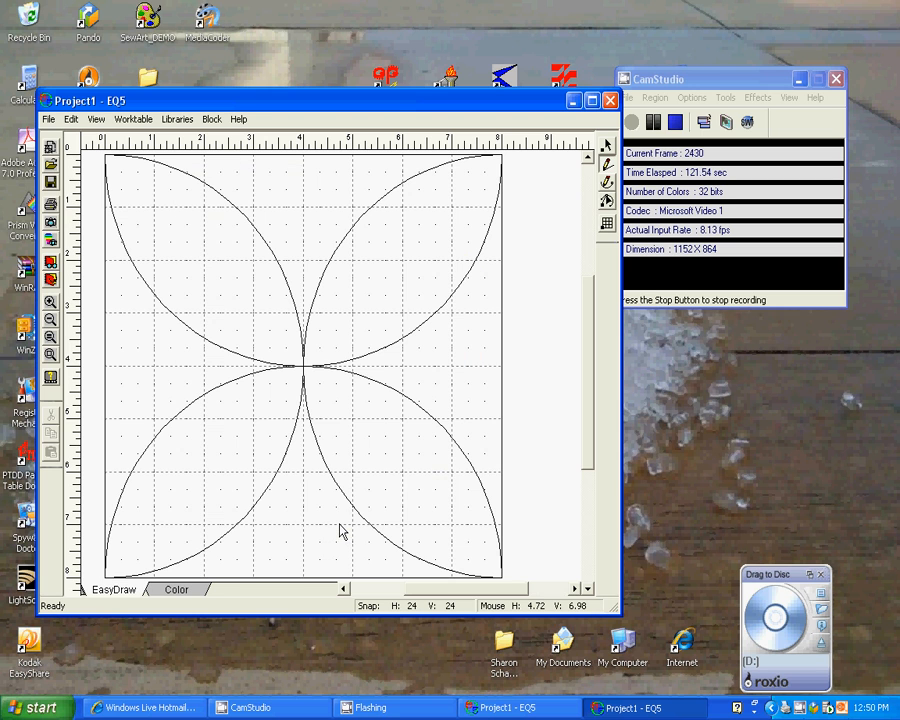
{"action": "mouse_move", "coordinate": [575, 320]}
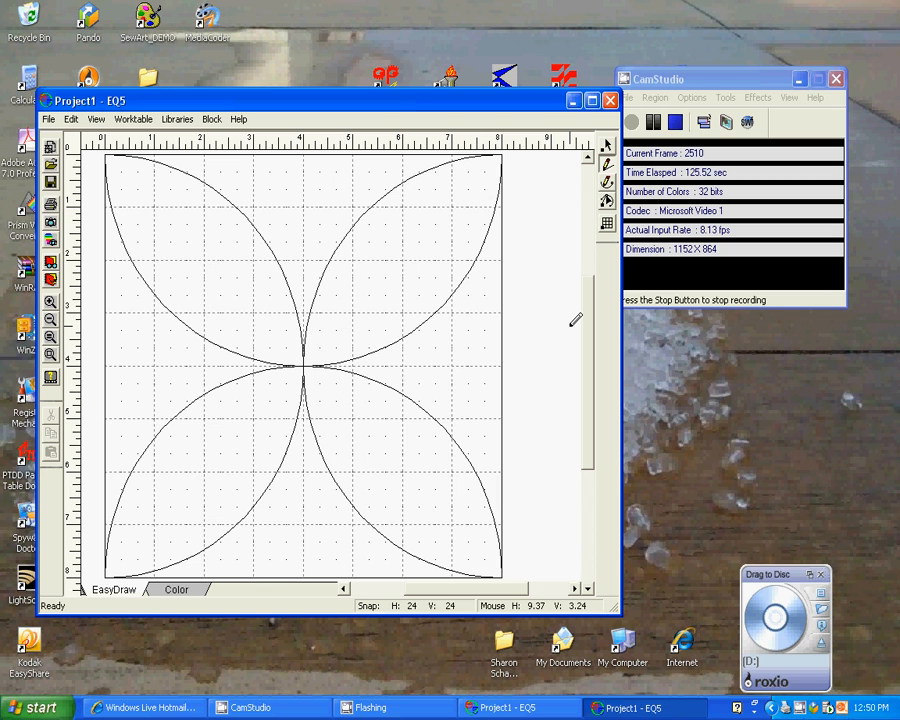
{"action": "mouse_move", "coordinate": [545, 288]}
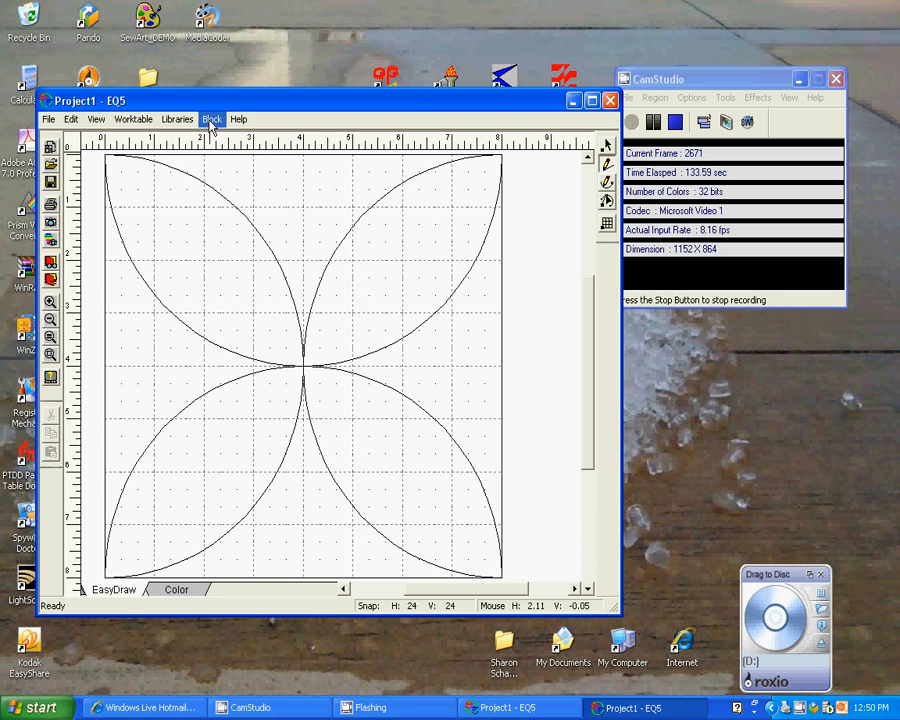
- Open the Block menu with Wineglass II on the 8 by 8 board
{"action": "left_click", "coordinate": [211, 119]}
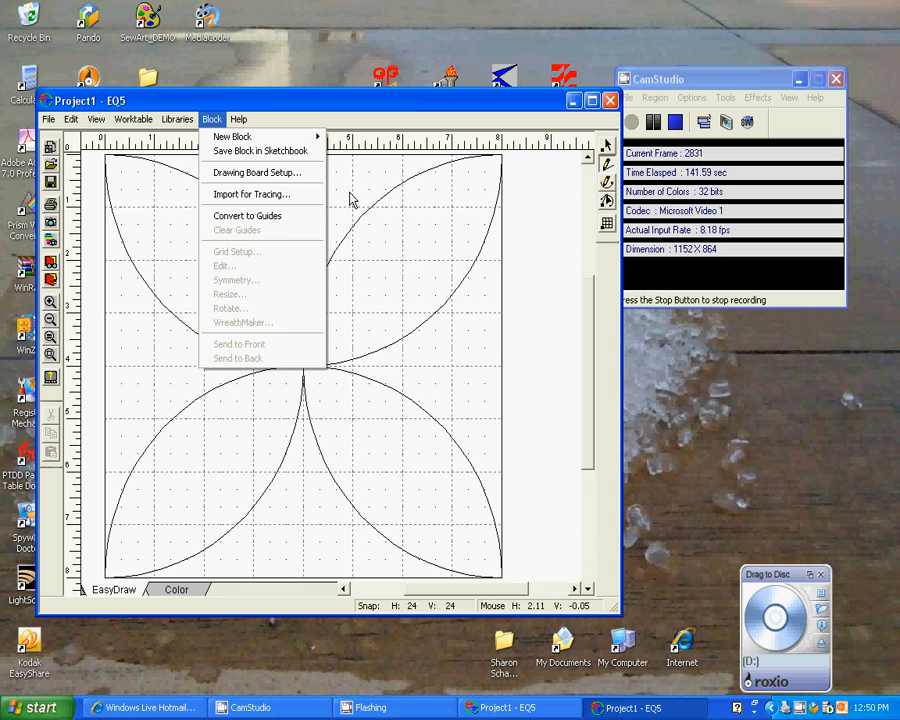
- Change the block size to 45 wide by 7 high in Drawing Board Setup
{"action": "left_click", "coordinate": [256, 172]}
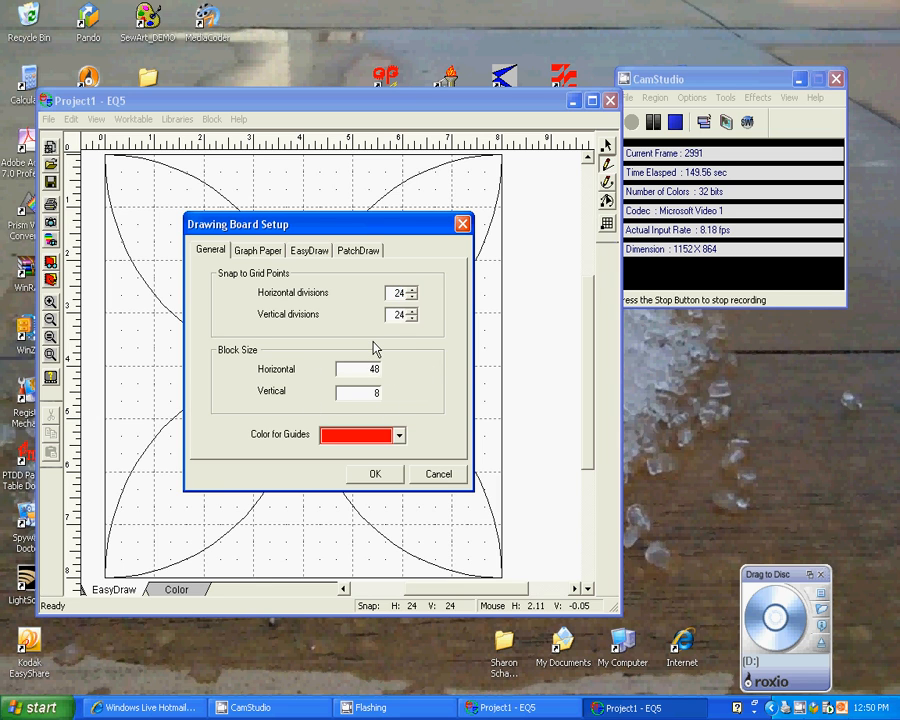
{"action": "type", "text": "458"}
{"action": "type", "text": "7"}
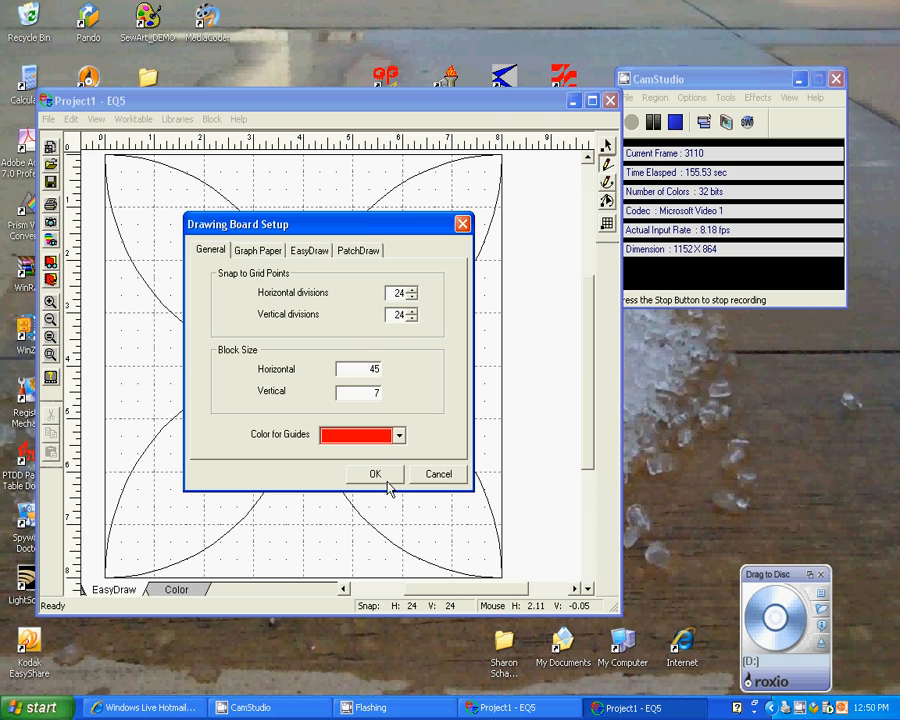
{"action": "left_click", "coordinate": [375, 473]}
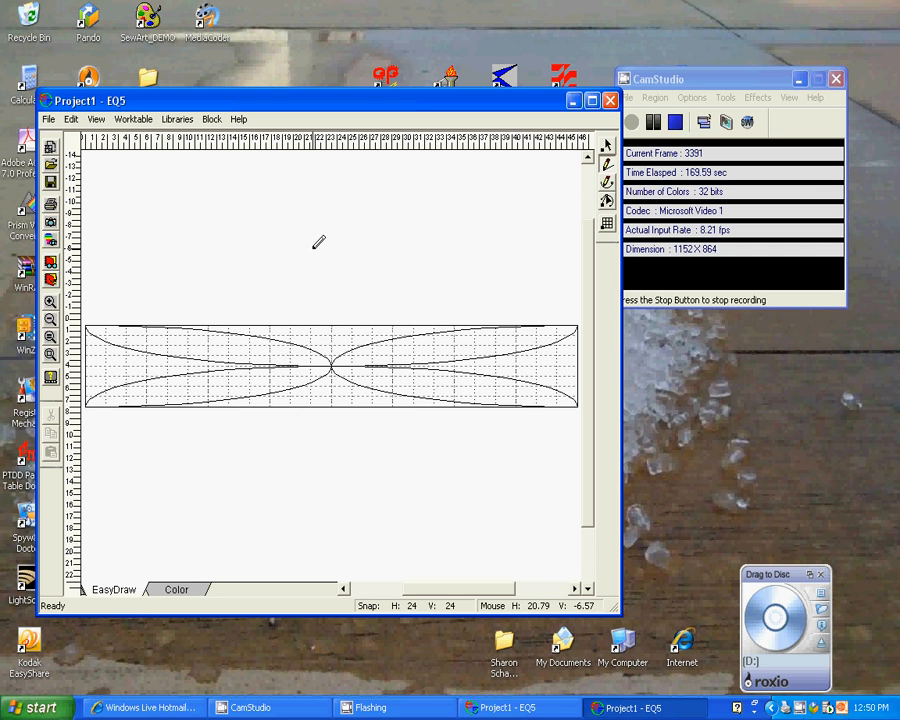
- Select the whole wineglass drawing and resize it into the board's left section
{"action": "left_click", "coordinate": [71, 119]}
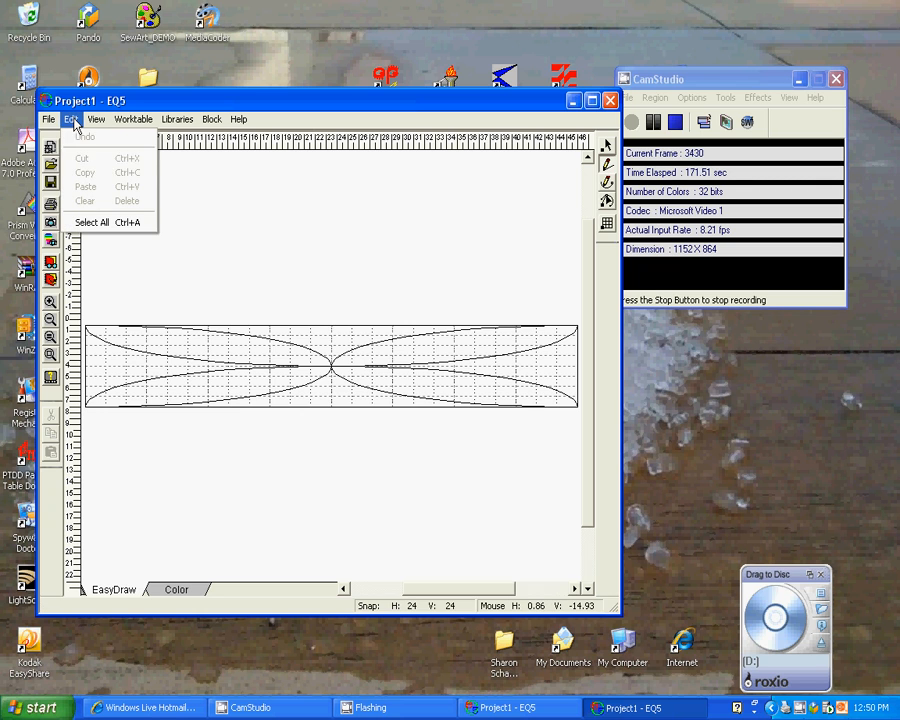
{"action": "mouse_move", "coordinate": [91, 222]}
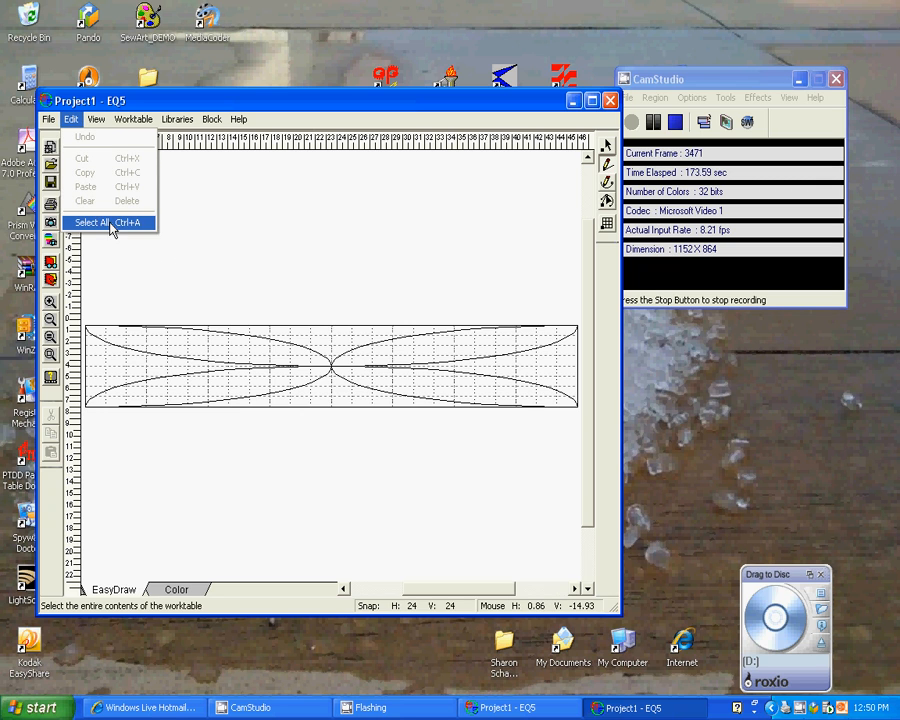
{"action": "left_click", "coordinate": [91, 222]}
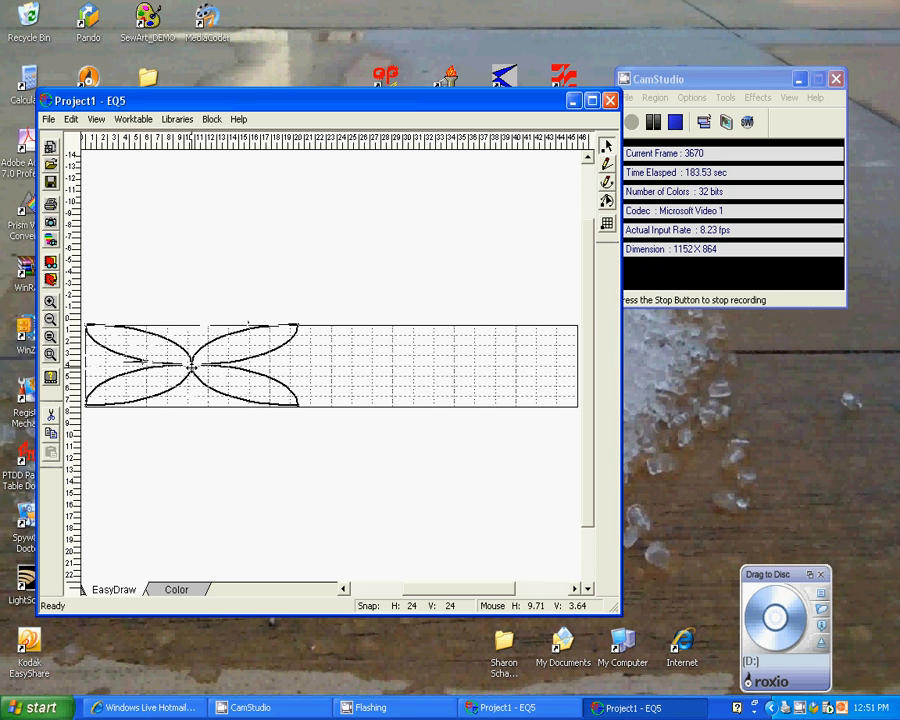
{"action": "left_click", "coordinate": [190, 368]}
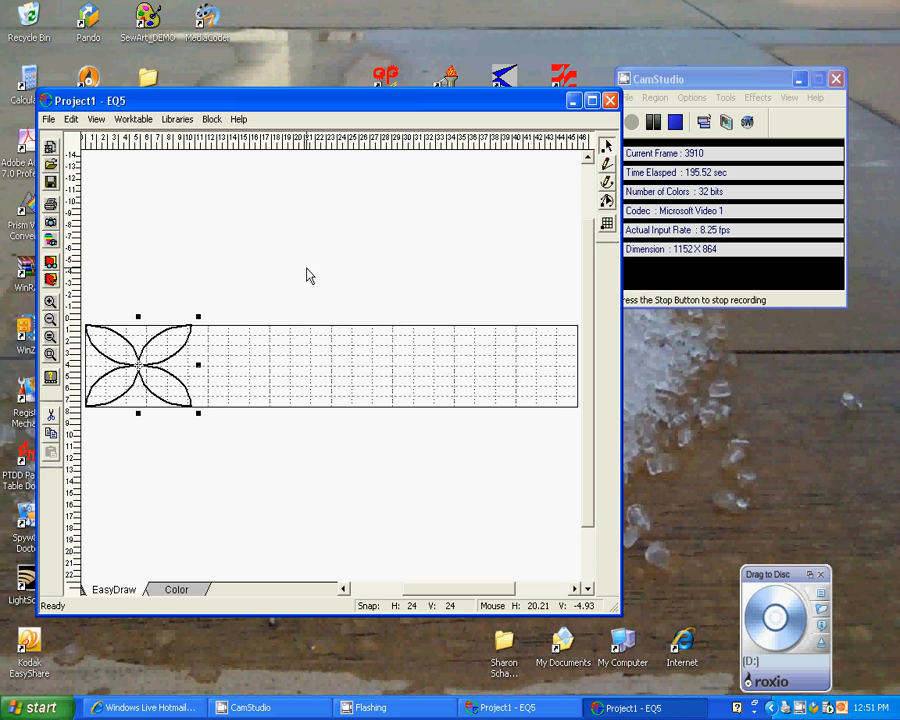
{"action": "mouse_move", "coordinate": [305, 194]}
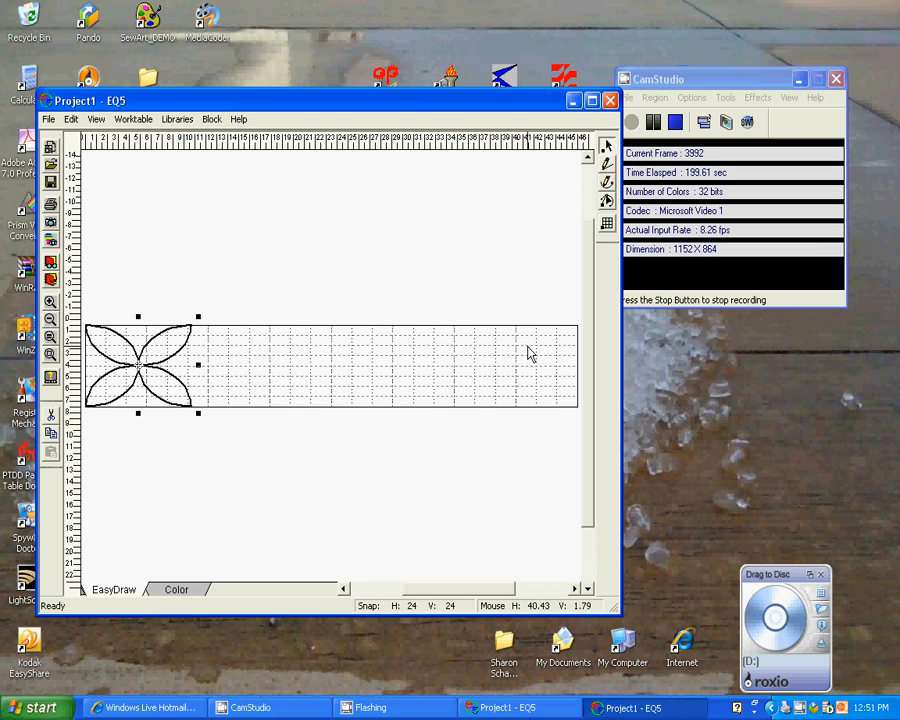
{"action": "mouse_move", "coordinate": [315, 227]}
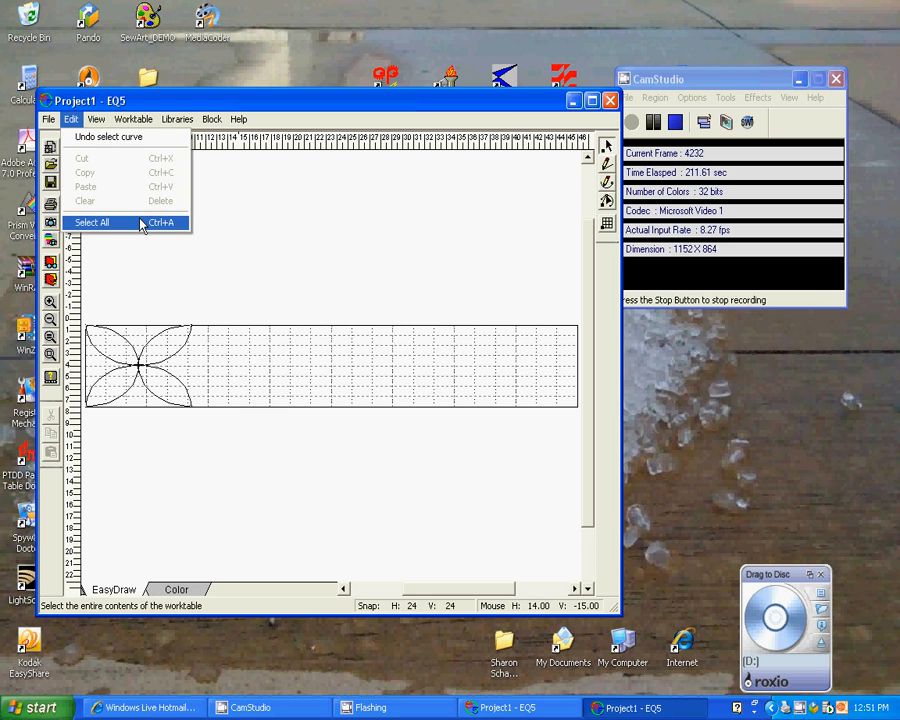
- Copy and paste the wineglass motif, placing the copy beside the original
{"action": "left_click", "coordinate": [91, 222]}
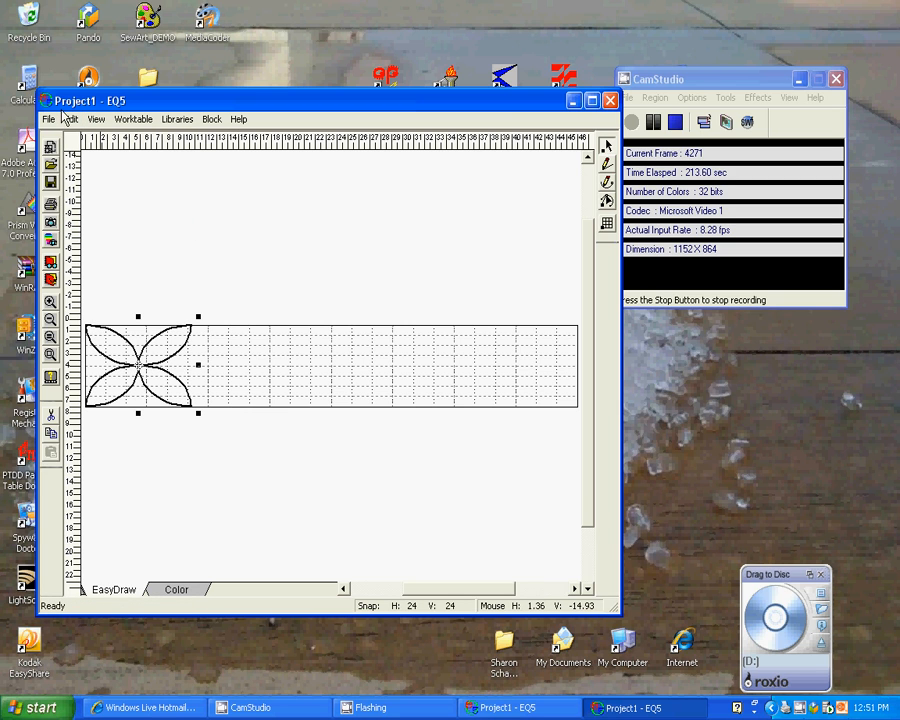
{"action": "left_click", "coordinate": [70, 119]}
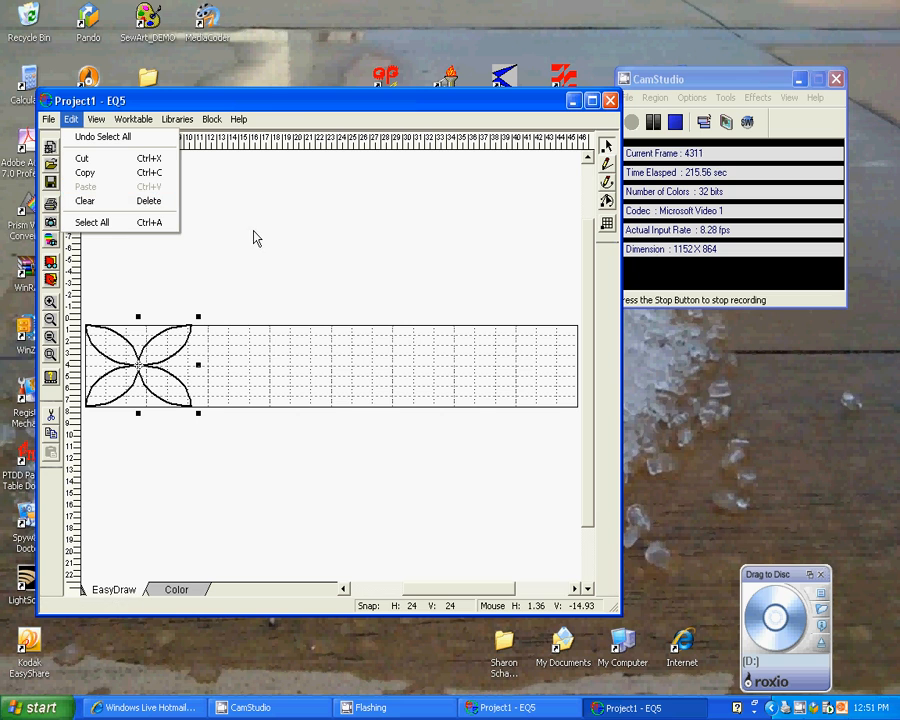
{"action": "mouse_move", "coordinate": [85, 172]}
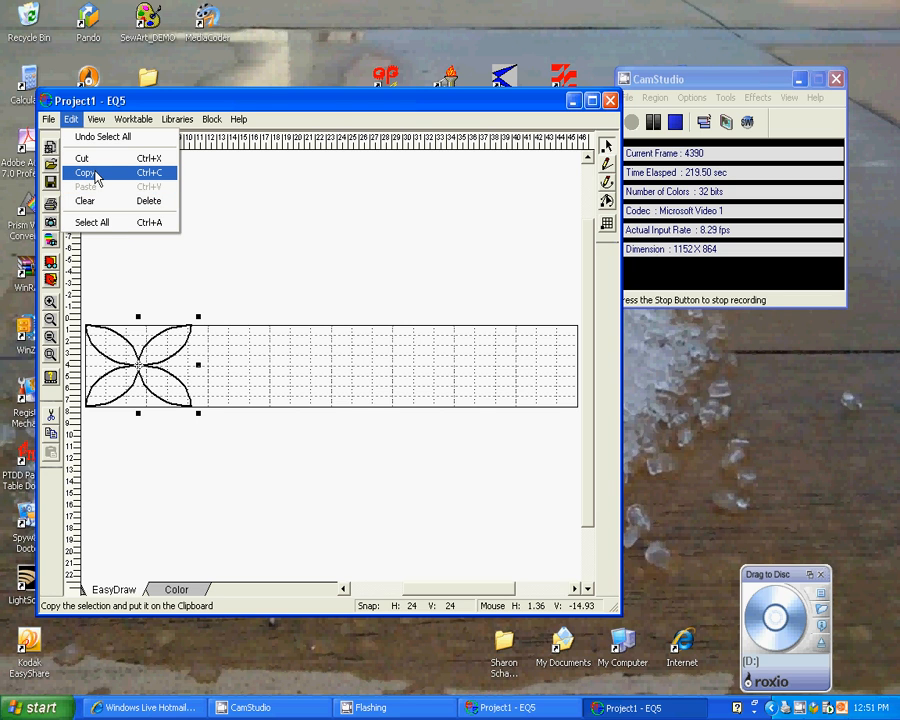
{"action": "left_click", "coordinate": [85, 172]}
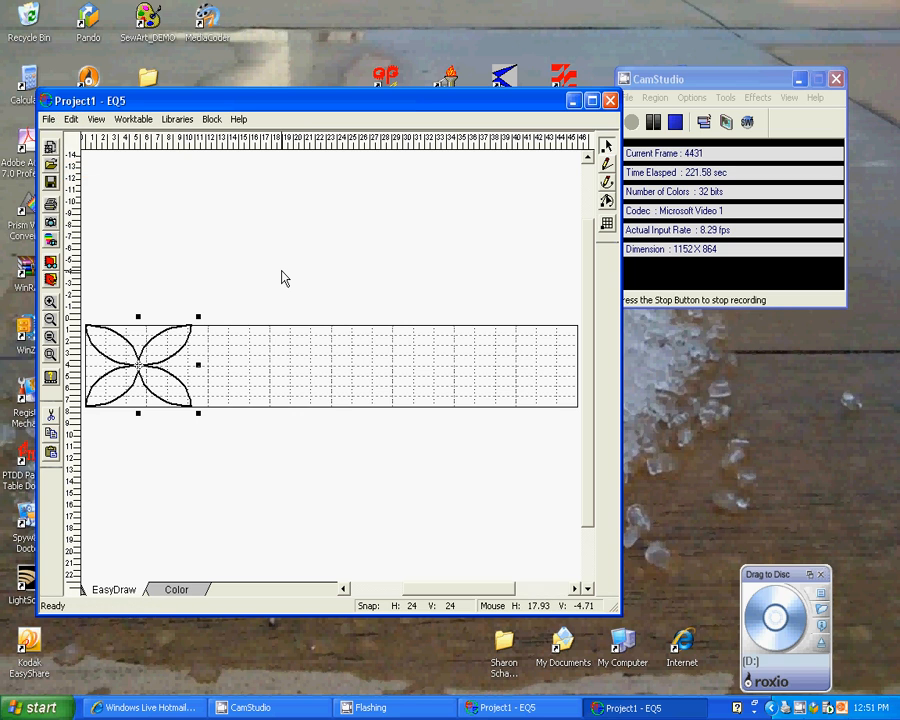
{"action": "left_click", "coordinate": [70, 119]}
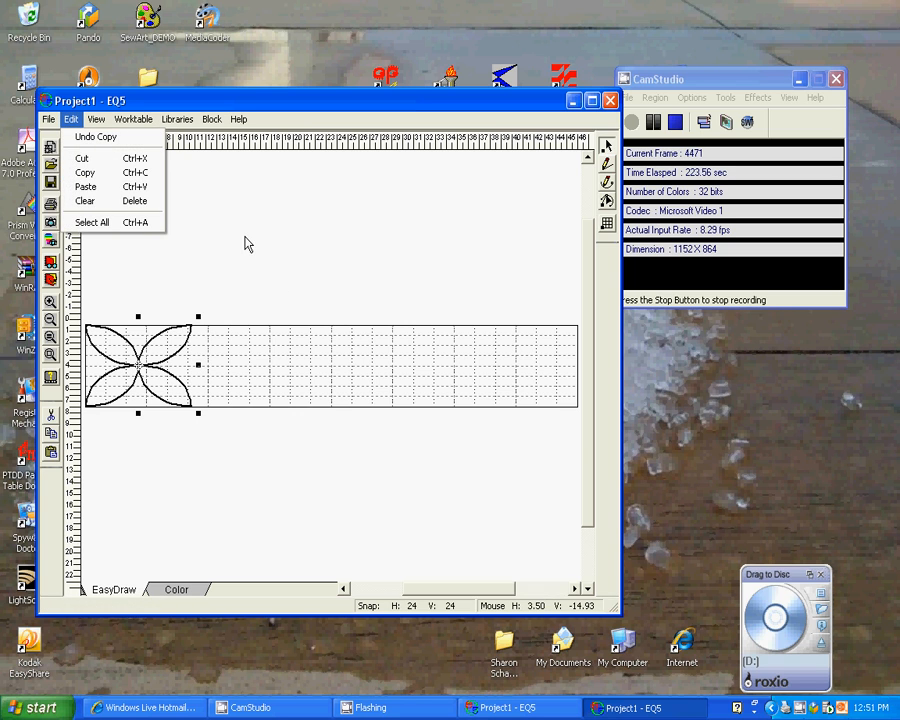
{"action": "mouse_move", "coordinate": [86, 187]}
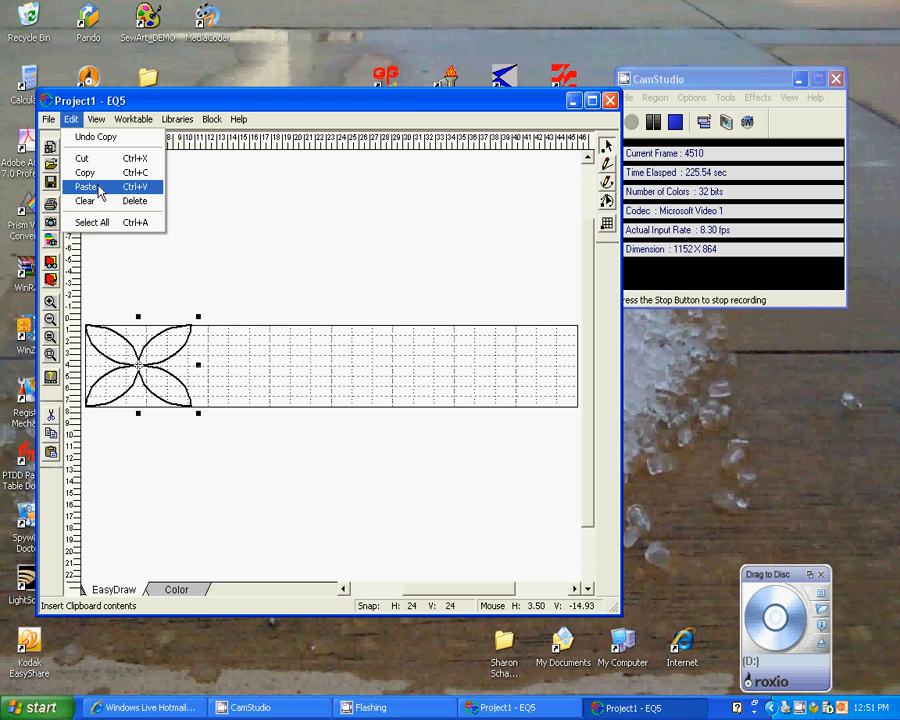
{"action": "left_click", "coordinate": [86, 187]}
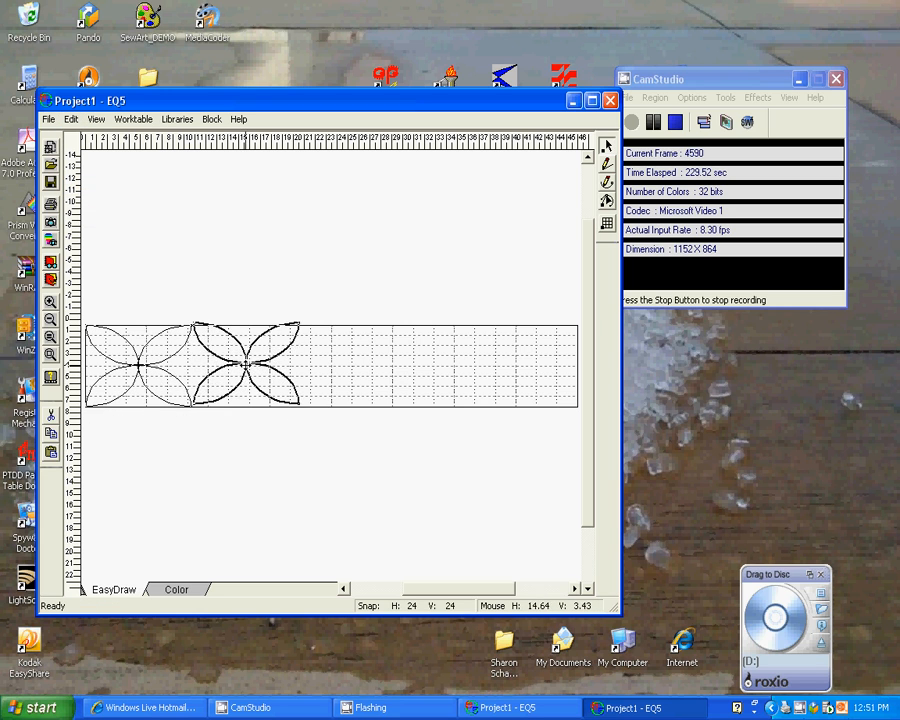
{"action": "left_click", "coordinate": [242, 363]}
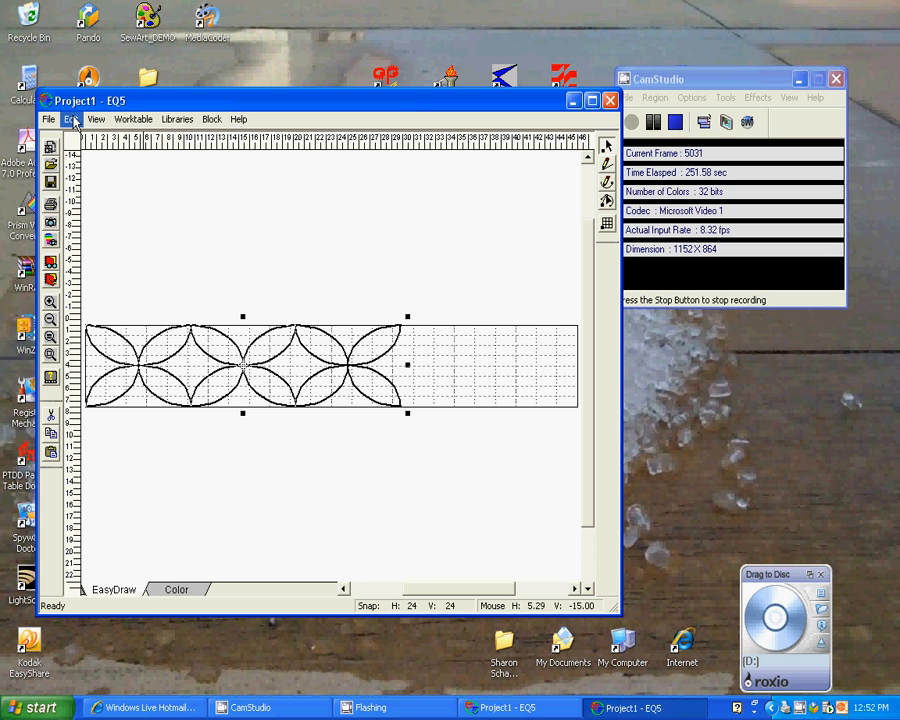
{"action": "mouse_move", "coordinate": [308, 268]}
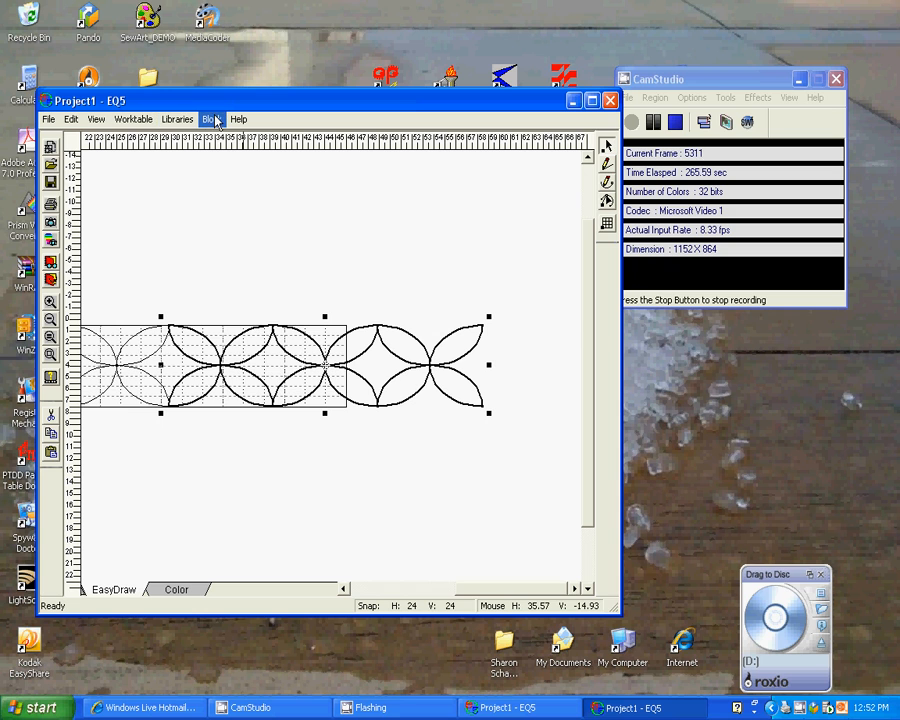
- Open the Block menu once the motif copies extend past the strip's end
{"action": "left_click", "coordinate": [211, 119]}
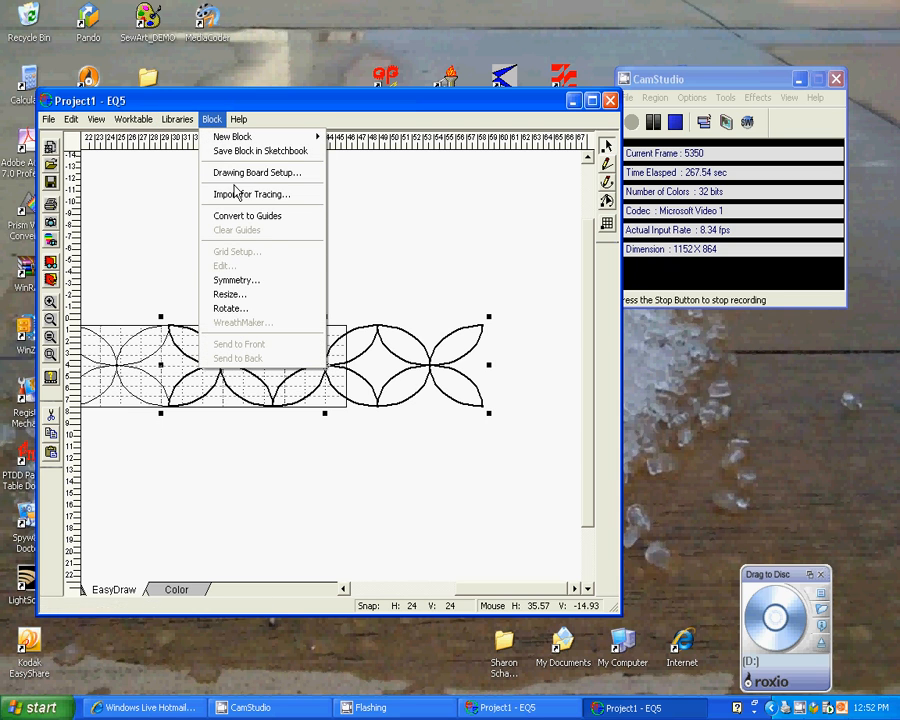
- Set the block to 48 by 7 with 24 snap divisions, fixing an out-of-range width
{"action": "left_click", "coordinate": [256, 172]}
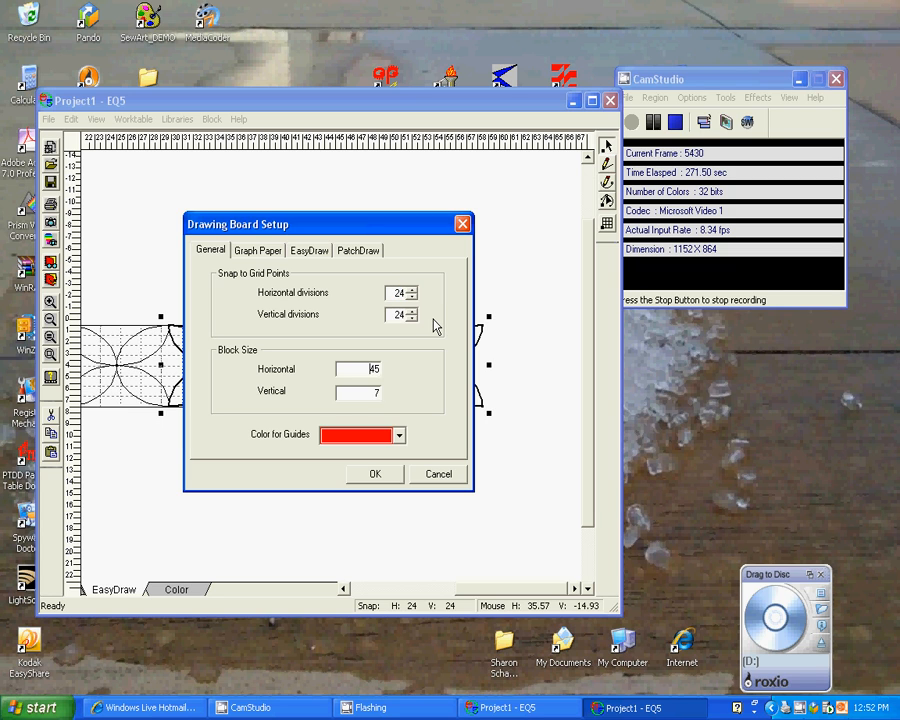
{"action": "type", "text": "555"}
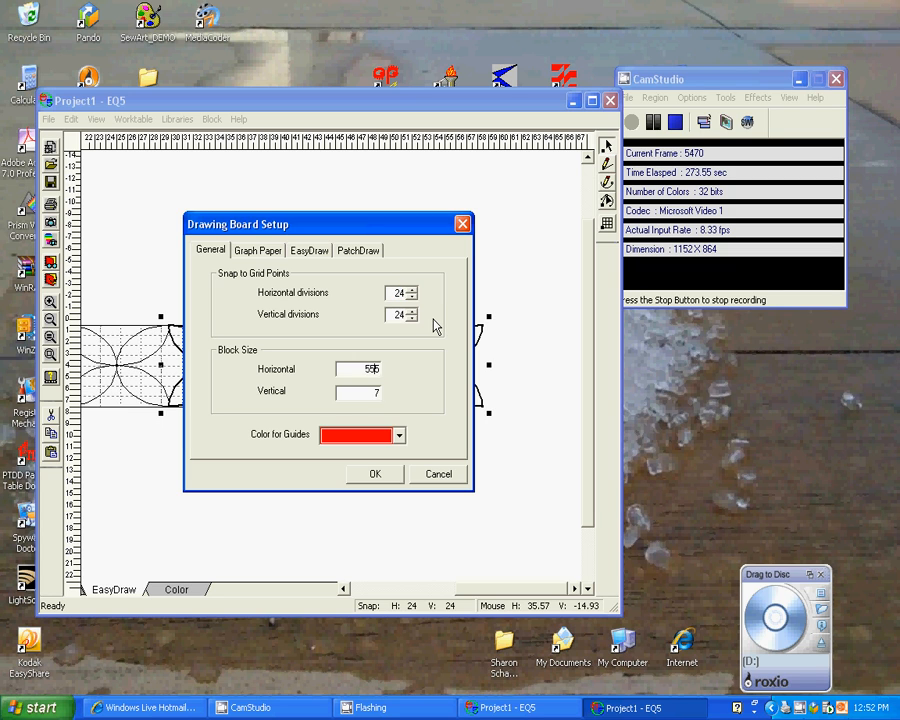
{"action": "left_click", "coordinate": [375, 473]}
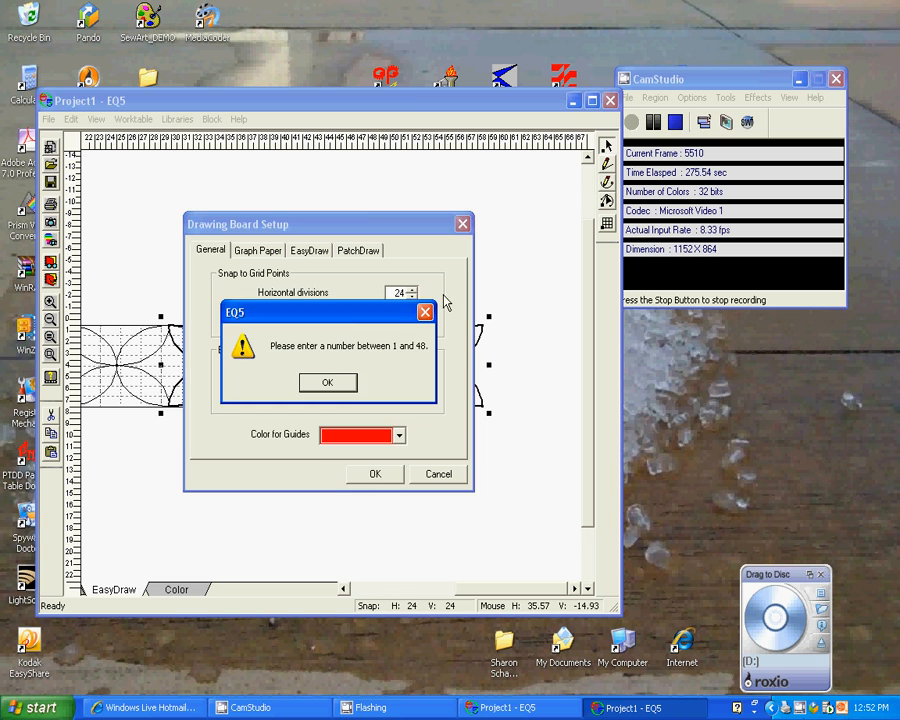
{"action": "left_click", "coordinate": [327, 382]}
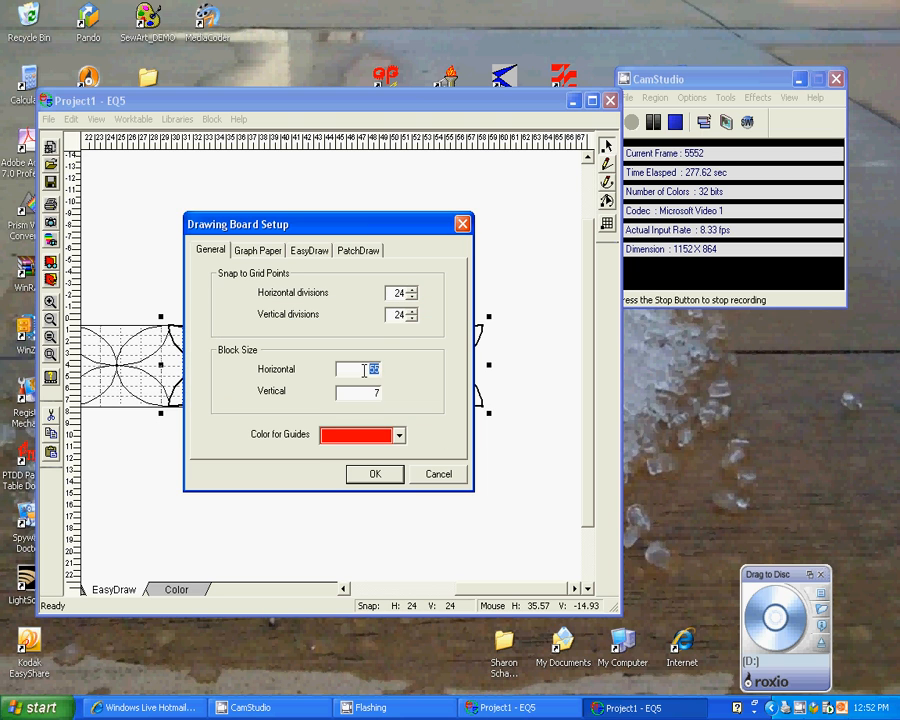
{"action": "type", "text": "4855"}
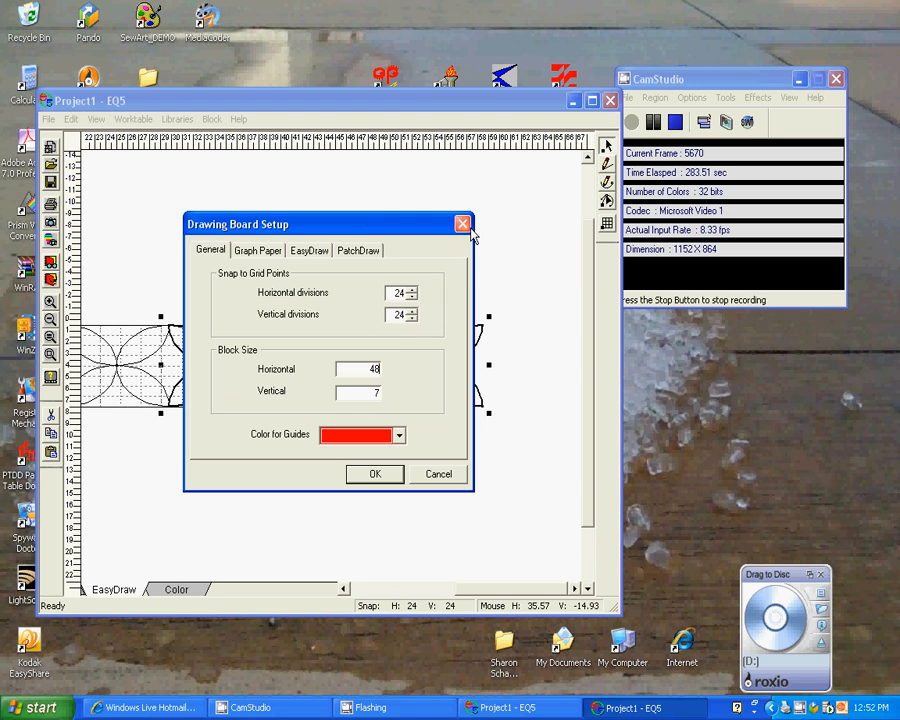
{"action": "mouse_move", "coordinate": [497, 226]}
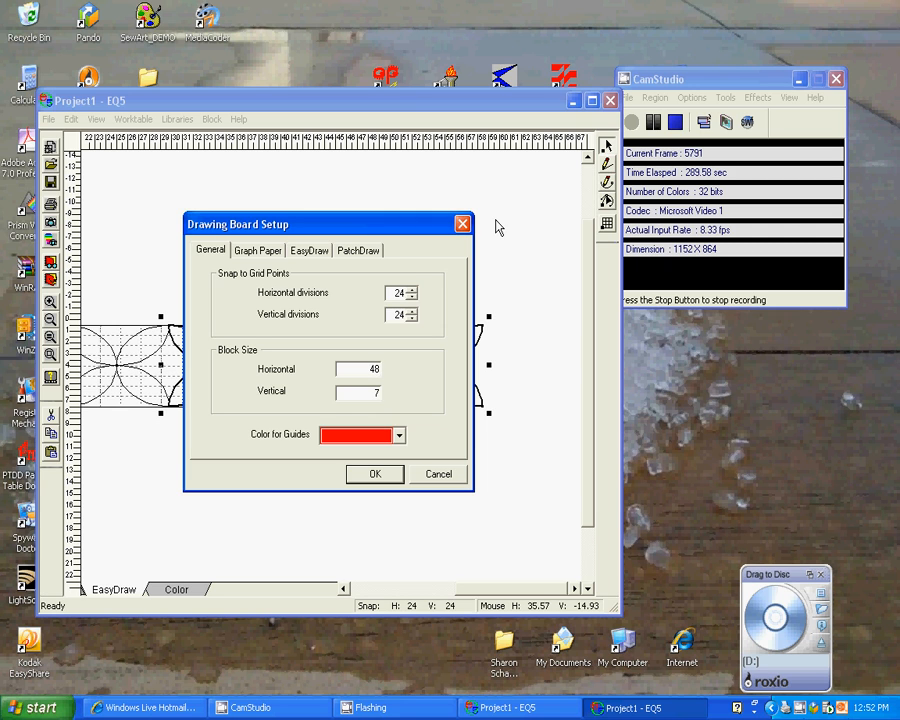
{"action": "mouse_move", "coordinate": [325, 538]}
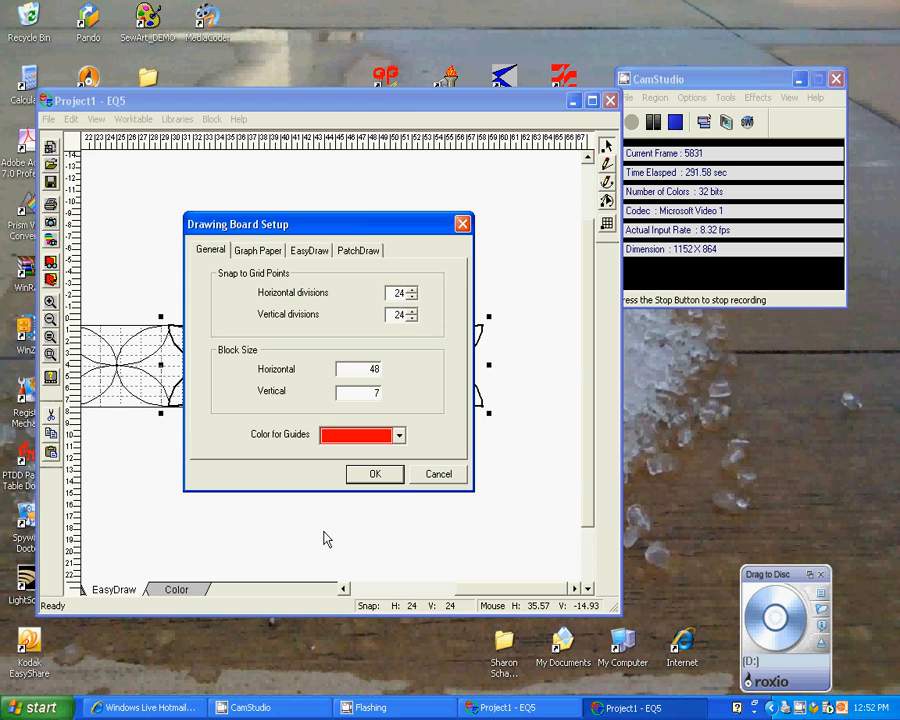
{"action": "mouse_move", "coordinate": [362, 504]}
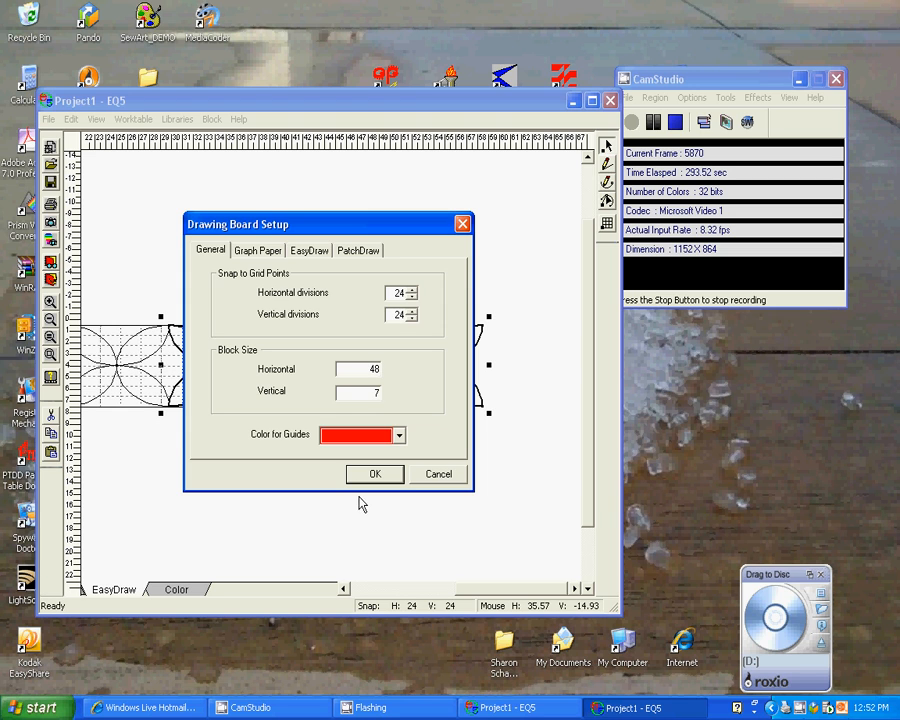
{"action": "left_click", "coordinate": [374, 473]}
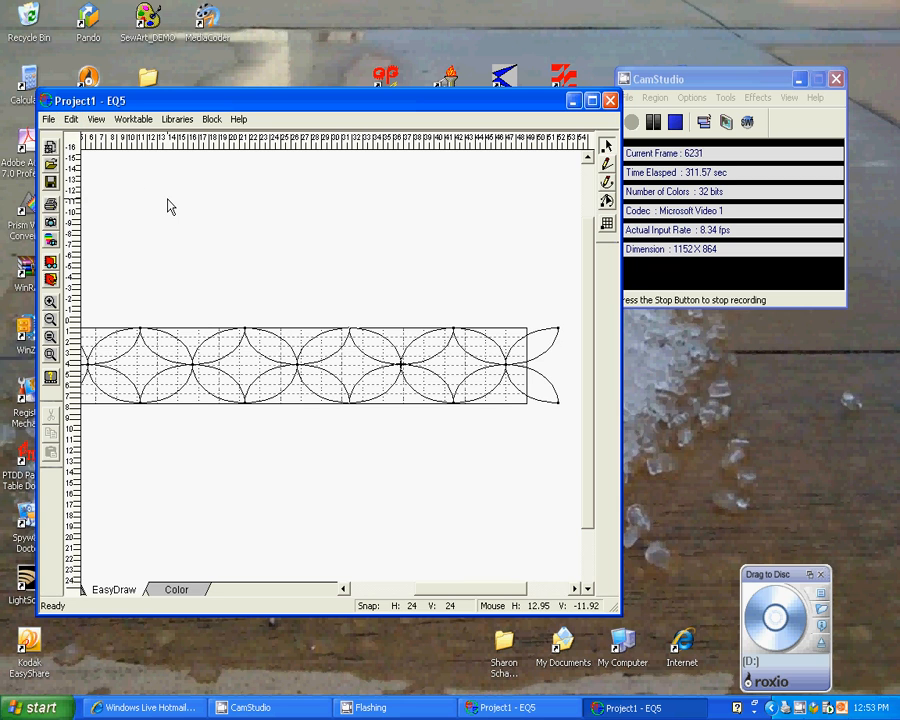
- Select all lines and drag the right handle so the row ends at the block edge
{"action": "left_click", "coordinate": [70, 119]}
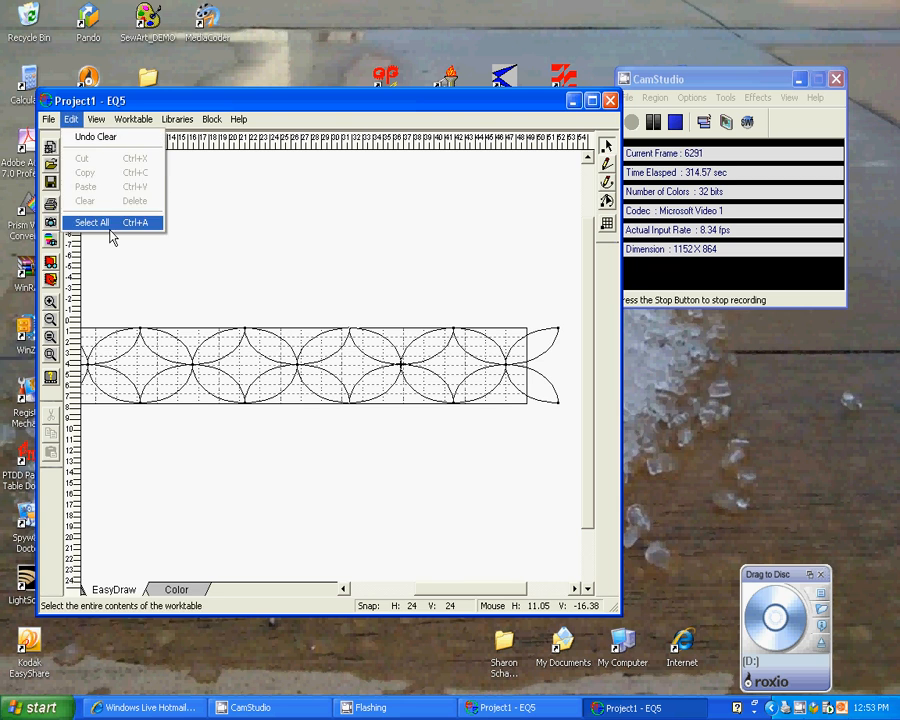
{"action": "left_click", "coordinate": [90, 222]}
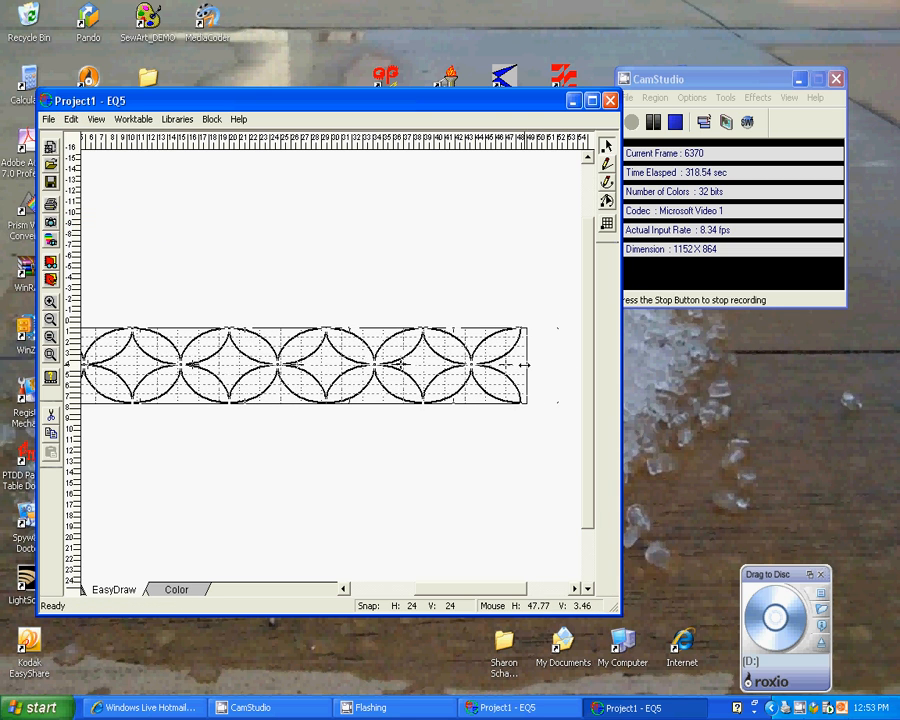
{"action": "left_click", "coordinate": [300, 365]}
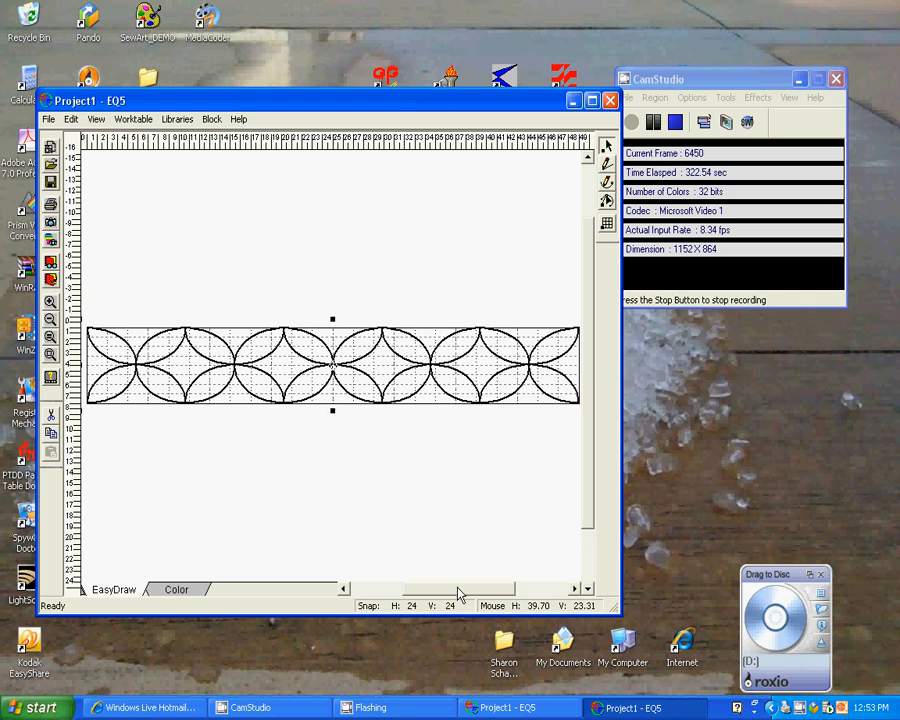
{"action": "mouse_move", "coordinate": [456, 579]}
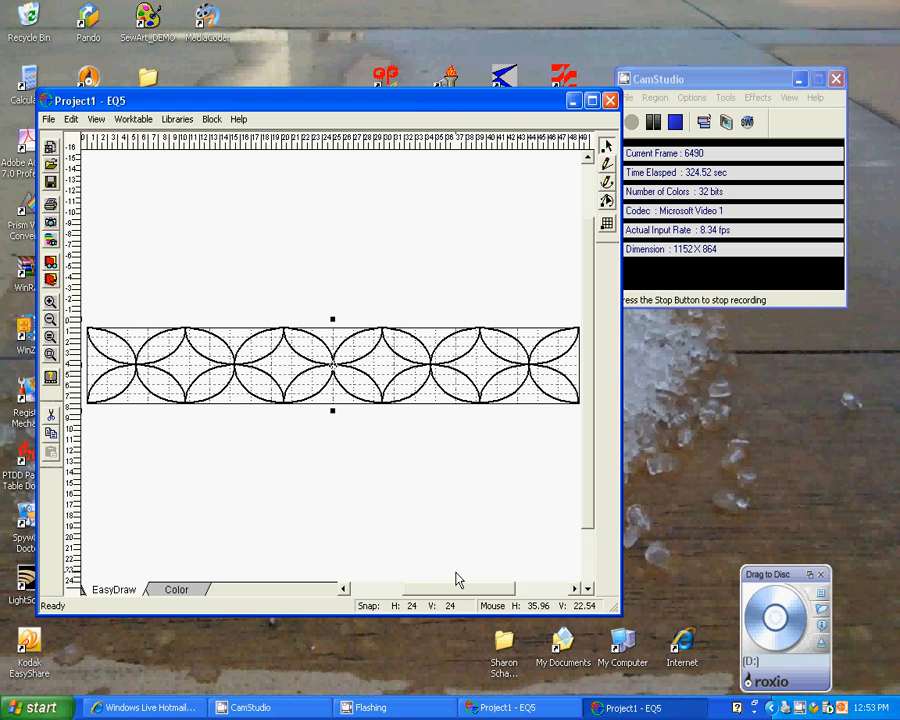
{"action": "mouse_move", "coordinate": [200, 414]}
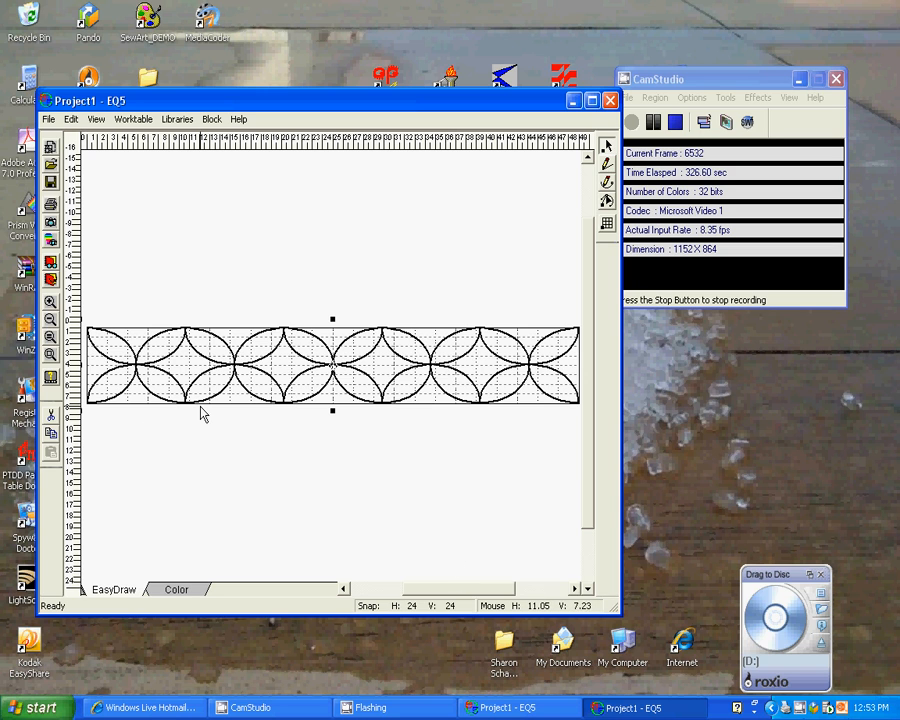
{"action": "mouse_move", "coordinate": [148, 306]}
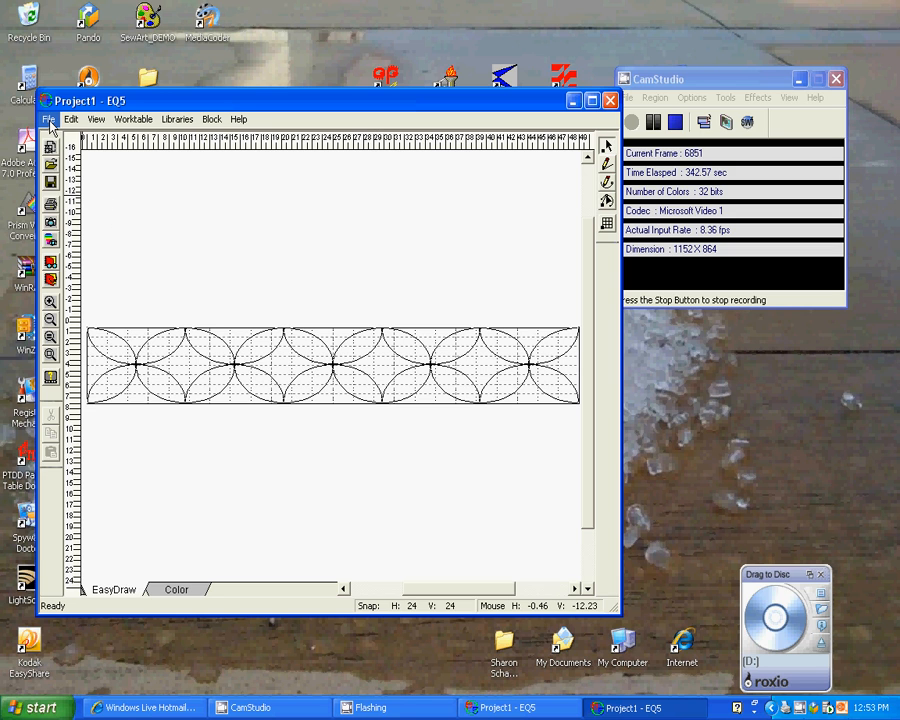
- Show the File > Print submenu to reach the Block print option
{"action": "left_click", "coordinate": [49, 119]}
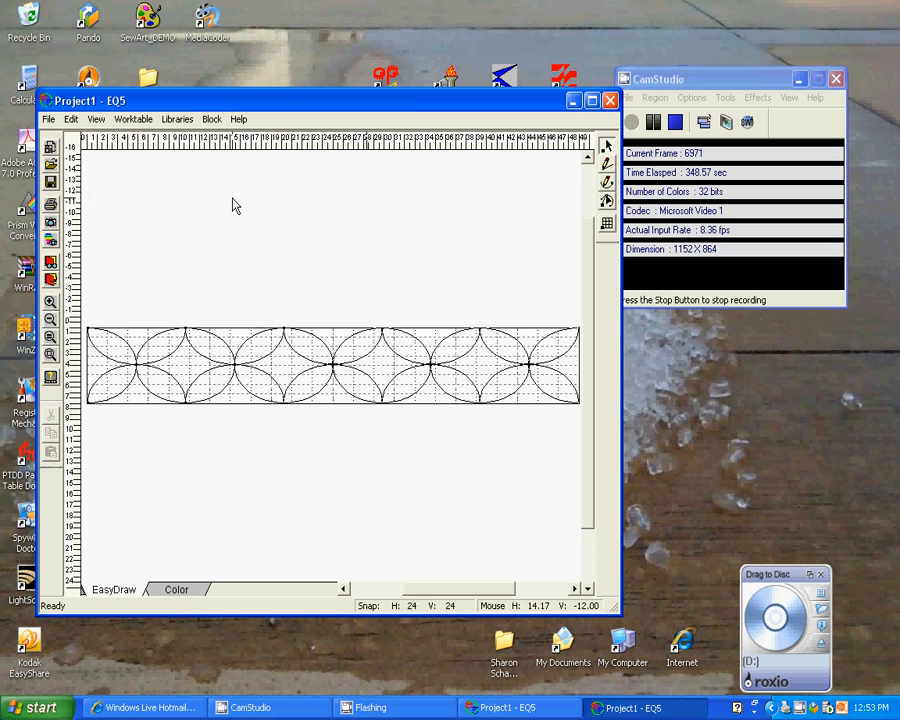
{"action": "left_click", "coordinate": [211, 119]}
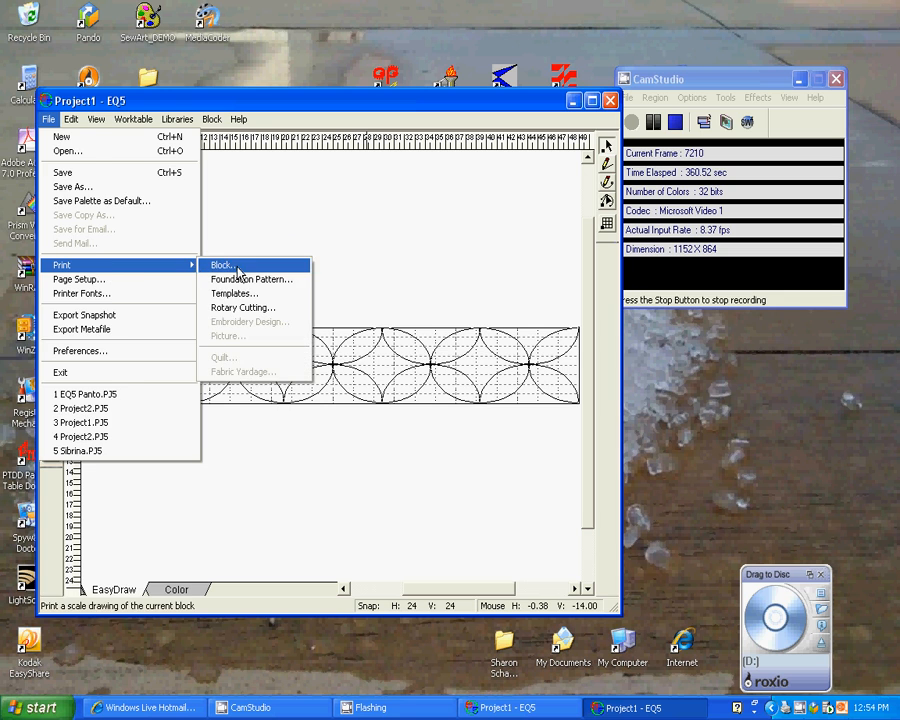
- Set Print Block to 45 wide by 7 high as an outline drawing, reviewing Options
{"action": "left_click", "coordinate": [222, 265]}
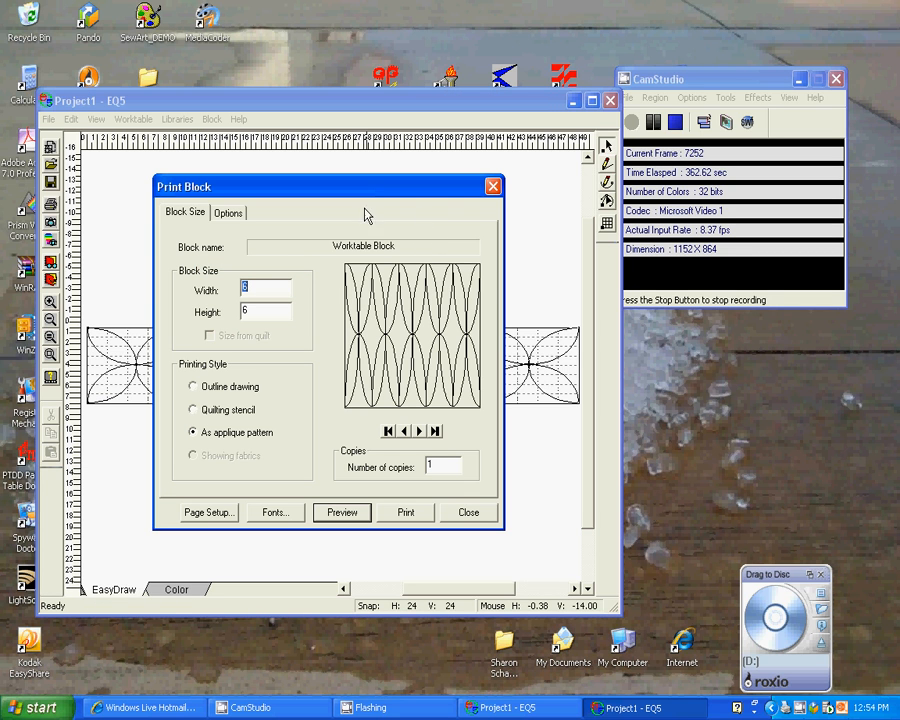
{"action": "mouse_move", "coordinate": [325, 434]}
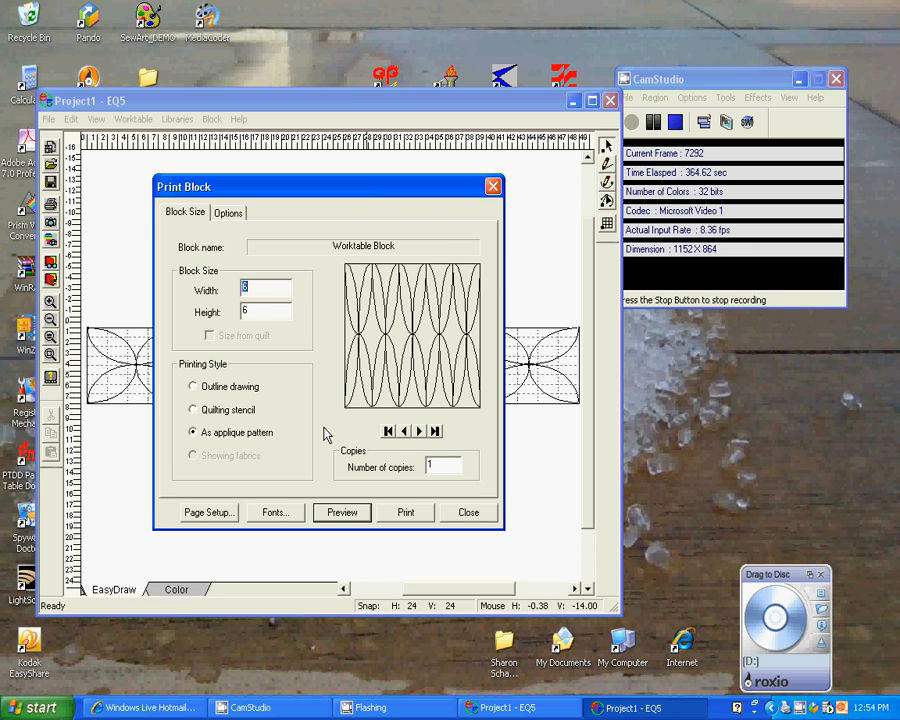
{"action": "mouse_move", "coordinate": [268, 383]}
{"action": "type", "text": "45"}
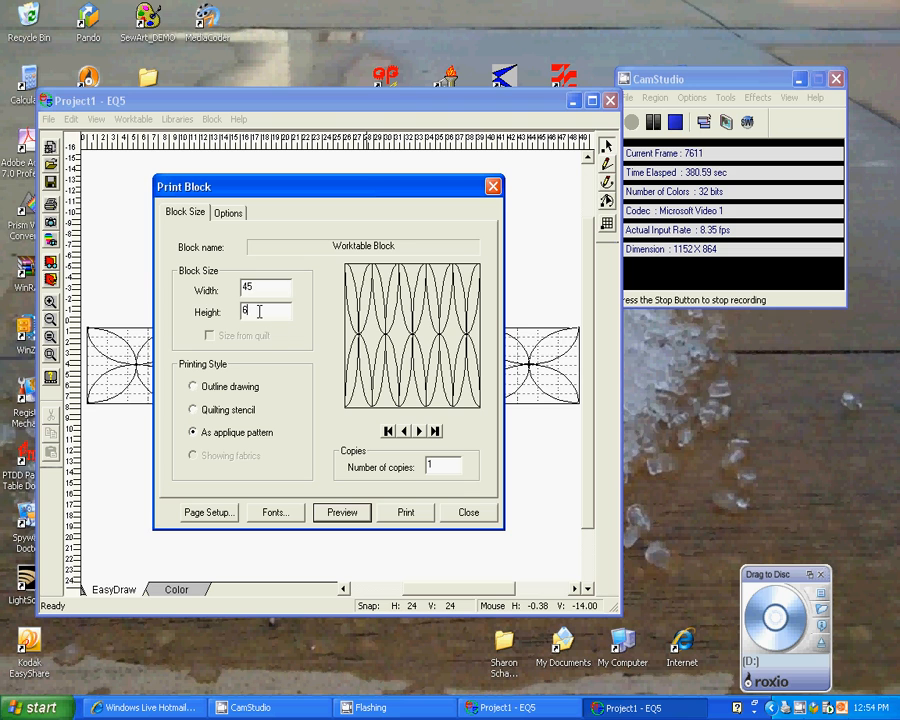
{"action": "type", "text": "7"}
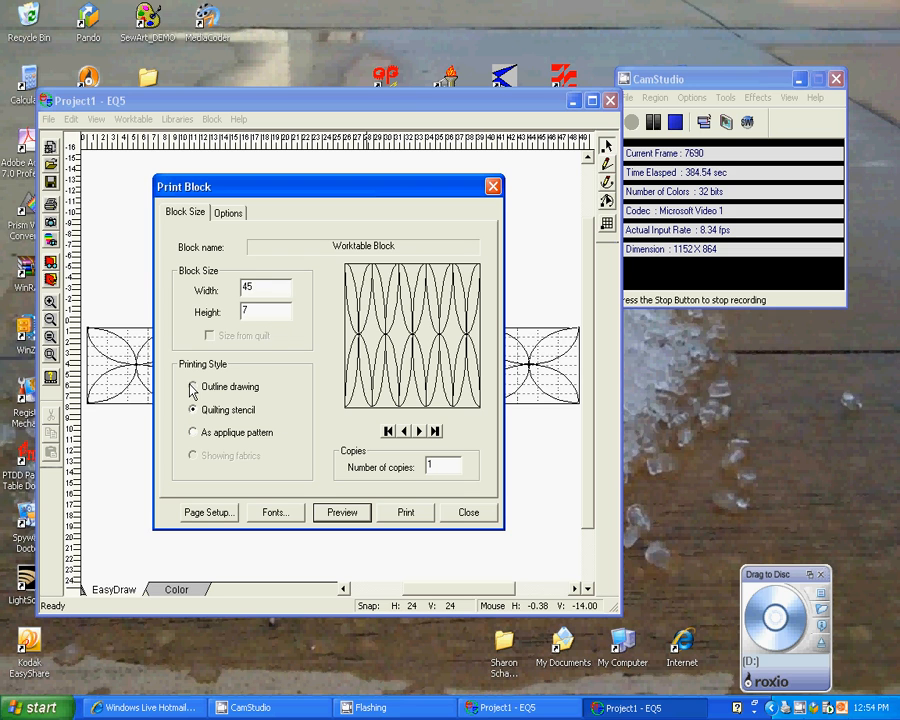
{"action": "left_click", "coordinate": [192, 386]}
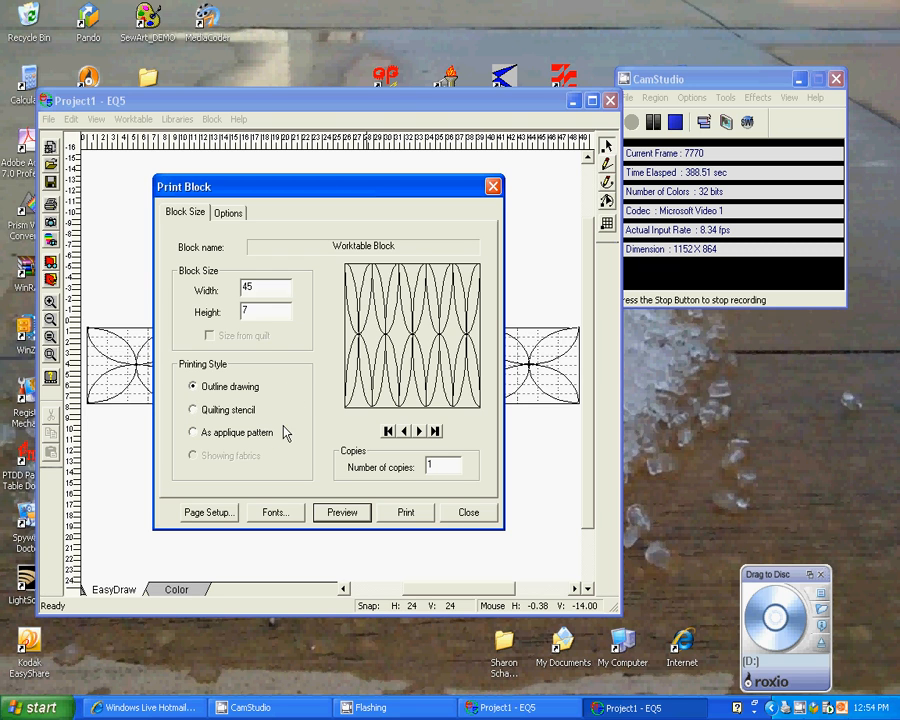
{"action": "left_click", "coordinate": [228, 212]}
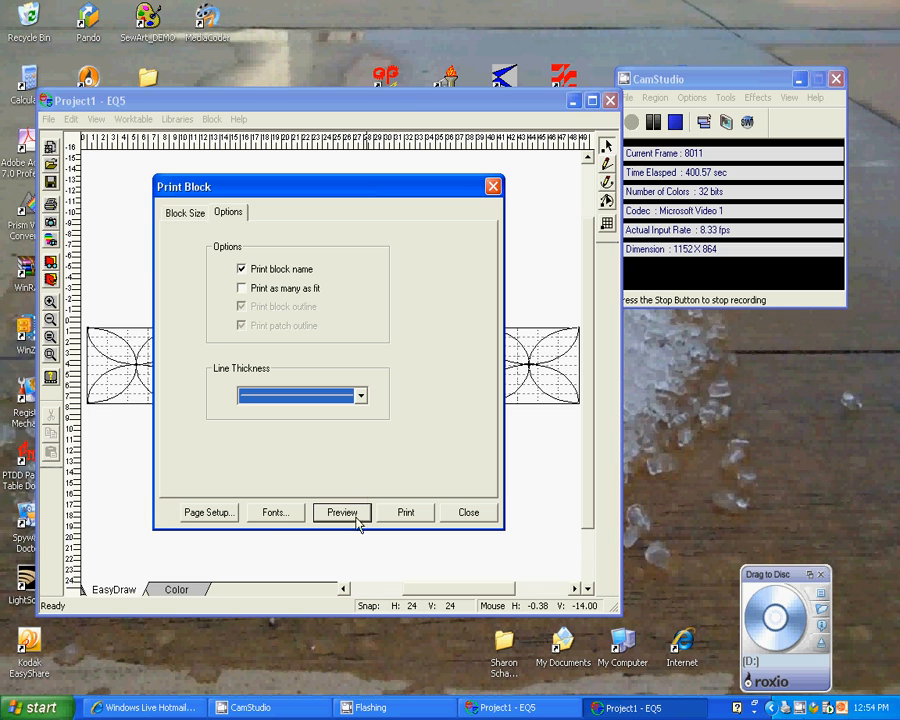
{"action": "left_click", "coordinate": [185, 212]}
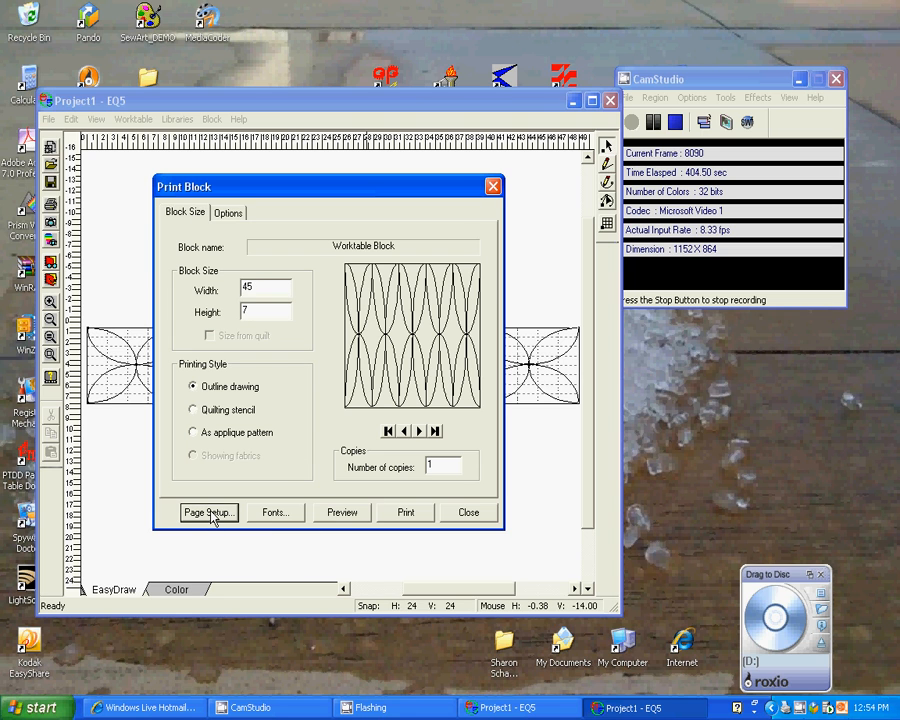
{"action": "left_click", "coordinate": [208, 512]}
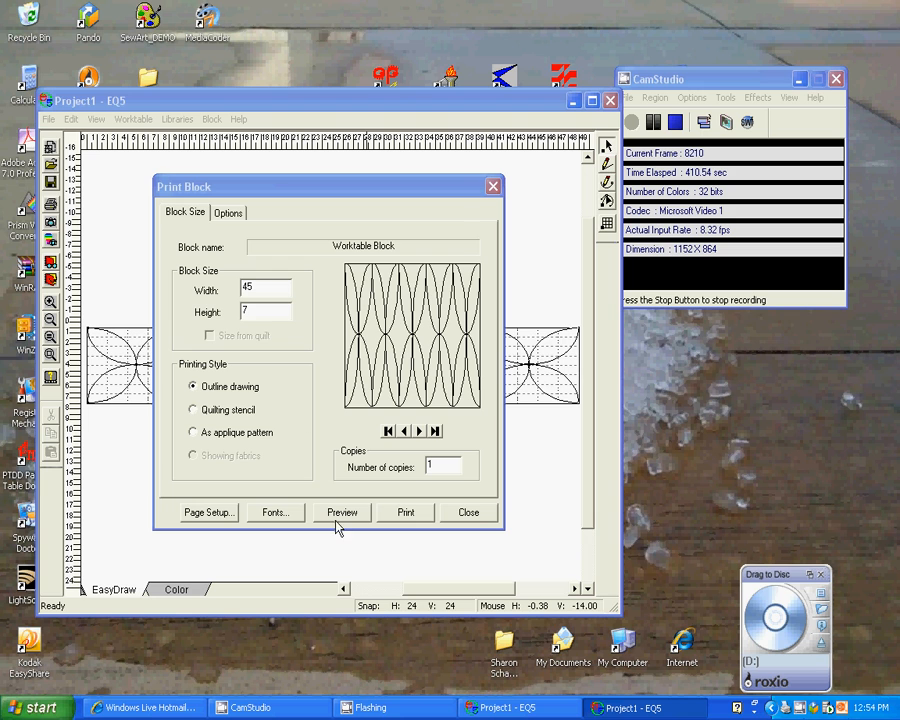
{"action": "left_click", "coordinate": [341, 512]}
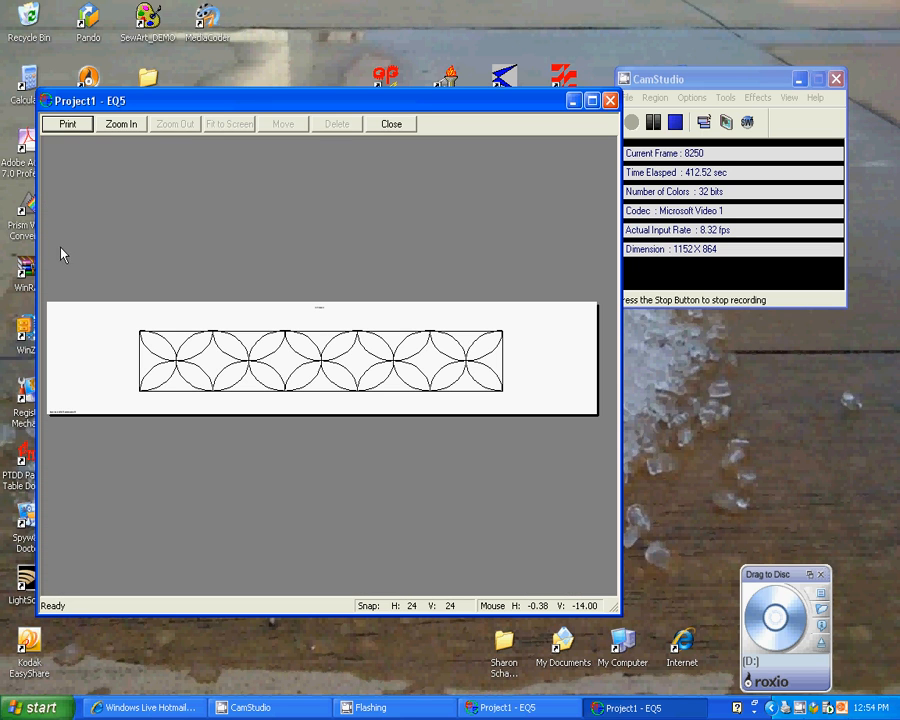
{"action": "mouse_move", "coordinate": [545, 237]}
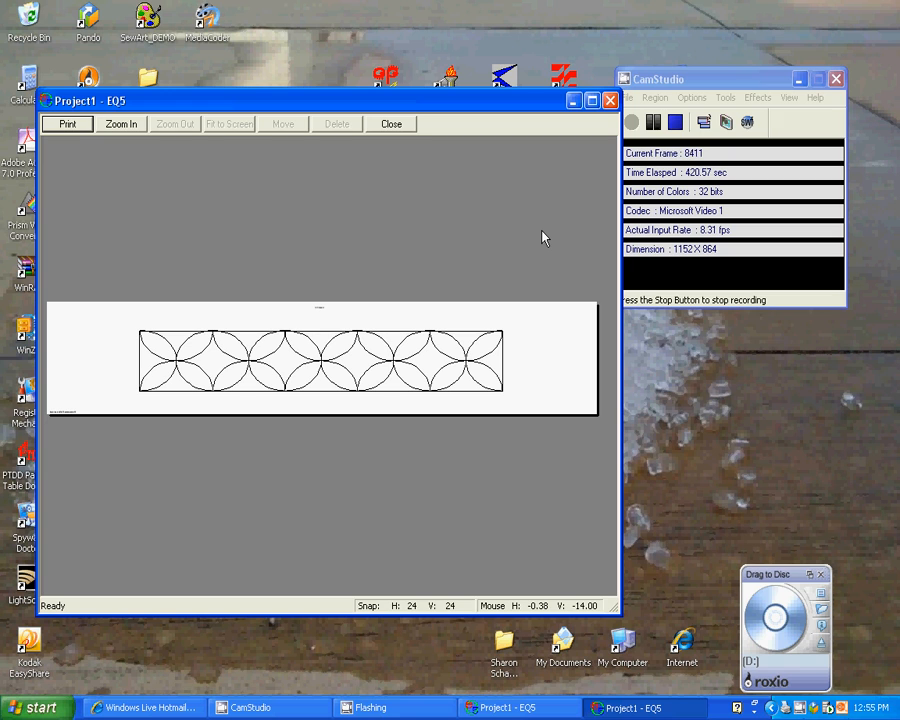
{"action": "mouse_move", "coordinate": [338, 191]}
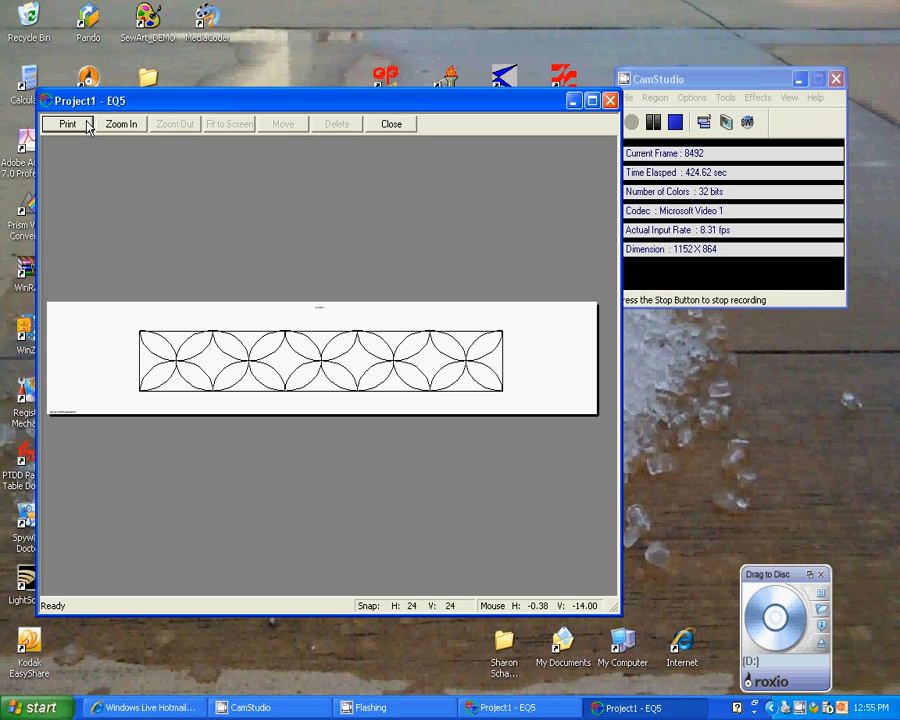
{"action": "mouse_move", "coordinate": [295, 218]}
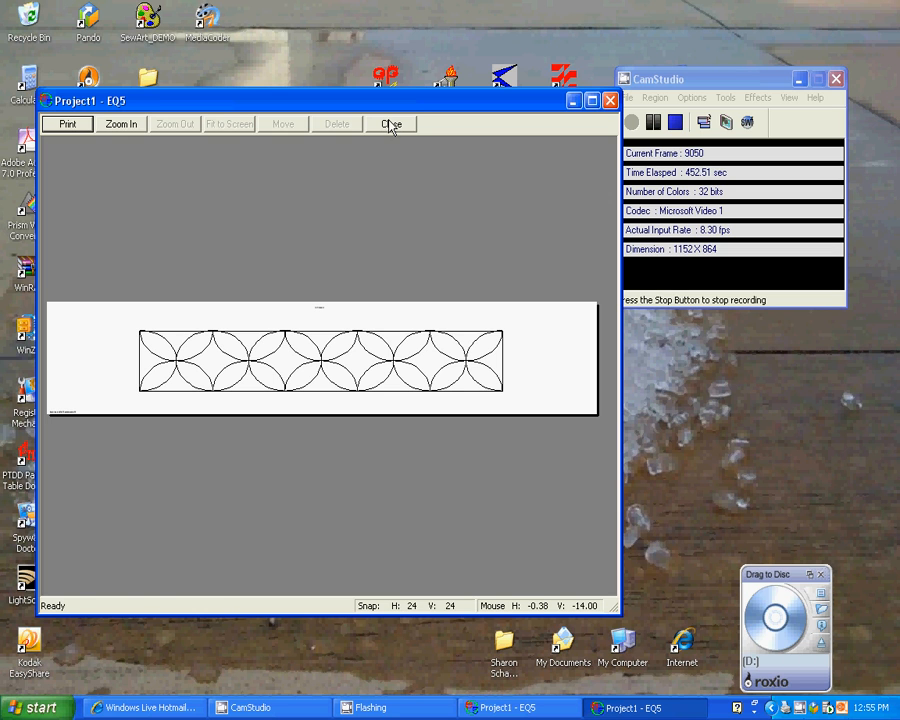
{"action": "left_click", "coordinate": [67, 123]}
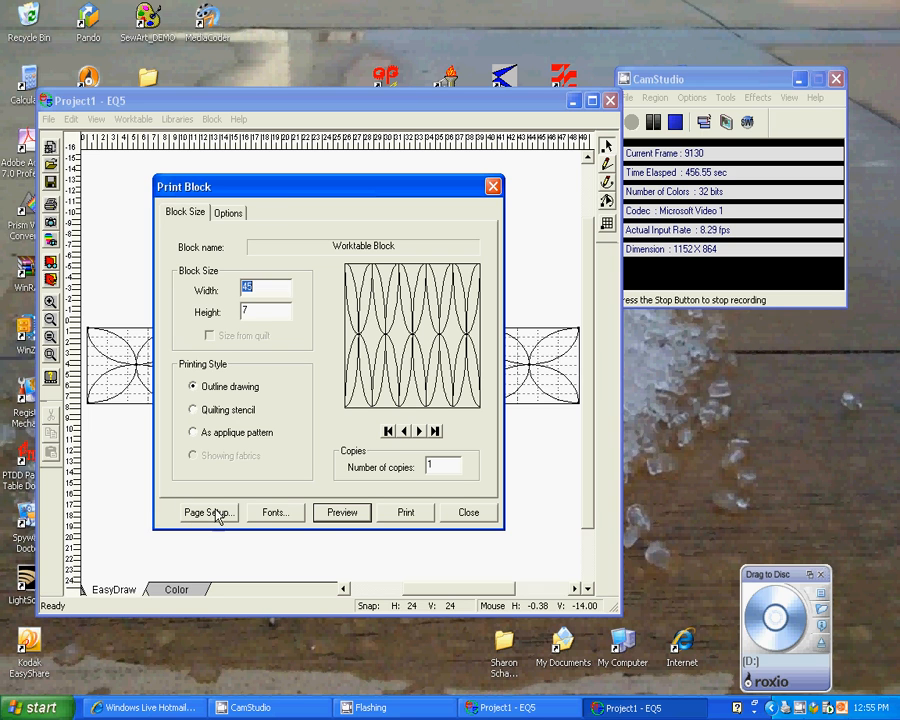
- Print the 45 by 7 outline drawing on the EPSON Stylus Photo 2200
{"action": "left_click", "coordinate": [468, 512]}
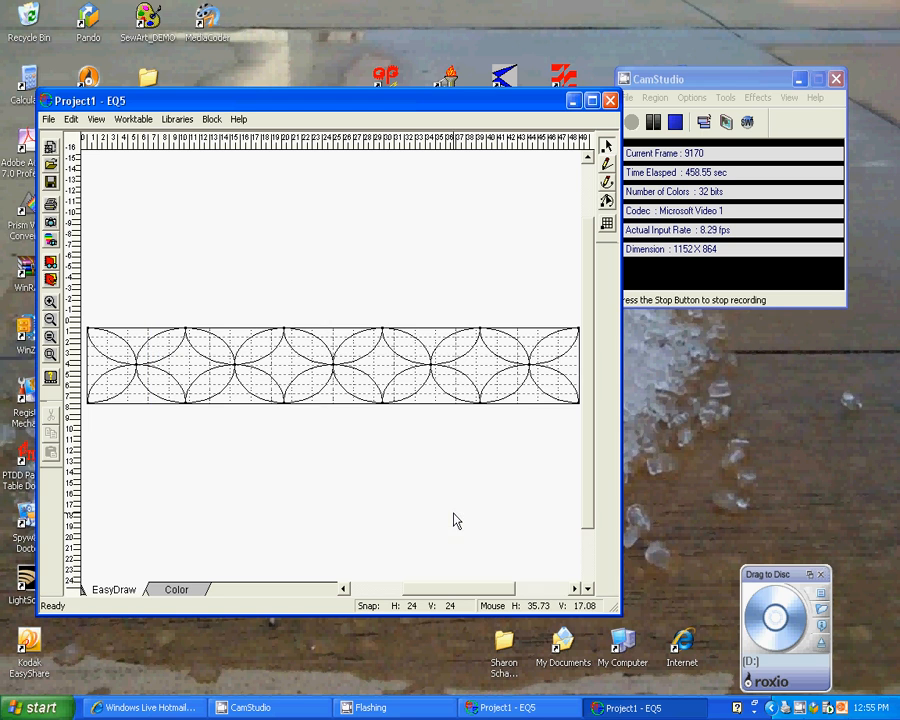
{"action": "left_click", "coordinate": [48, 119]}
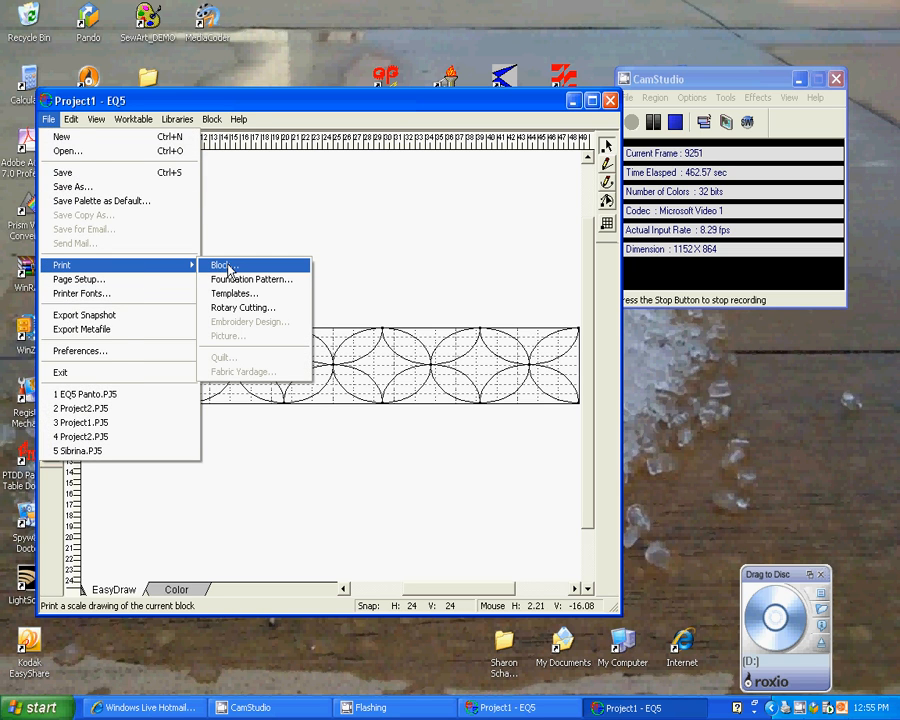
{"action": "left_click", "coordinate": [222, 264]}
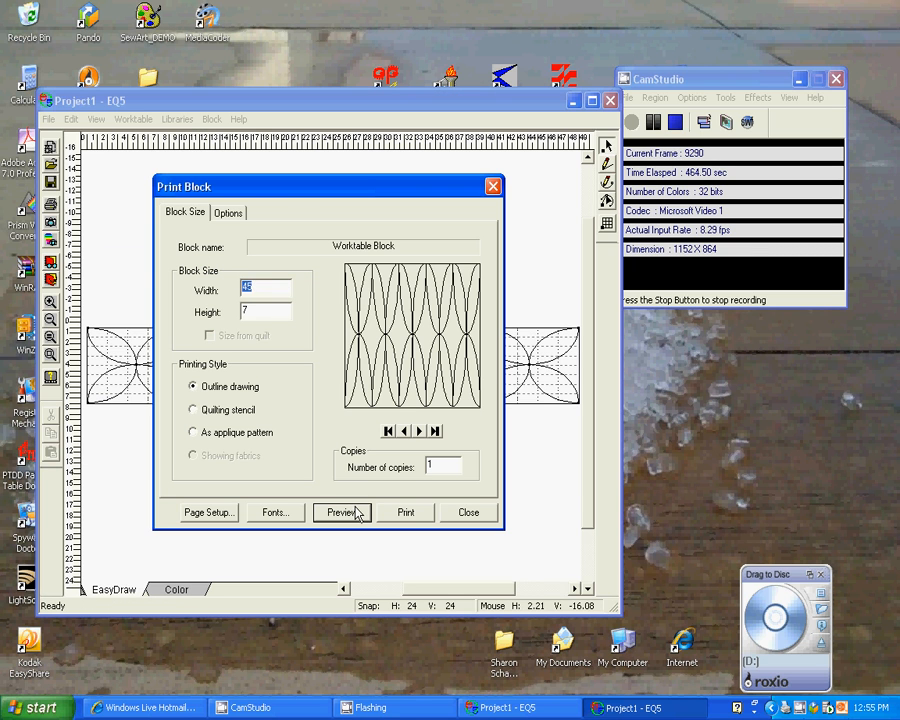
{"action": "left_click", "coordinate": [405, 512]}
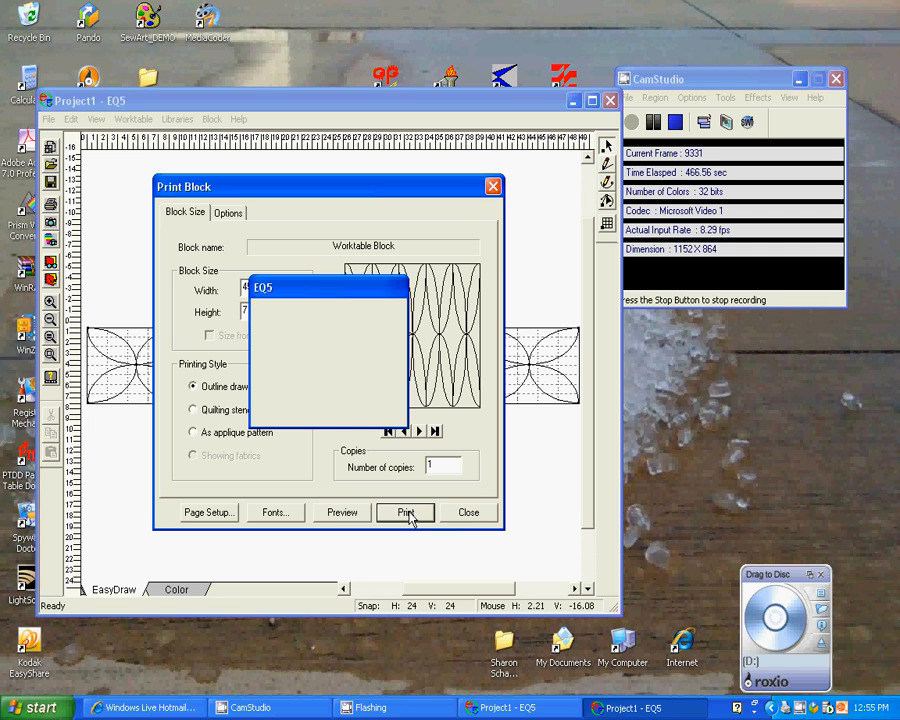
{"action": "left_click", "coordinate": [405, 512]}
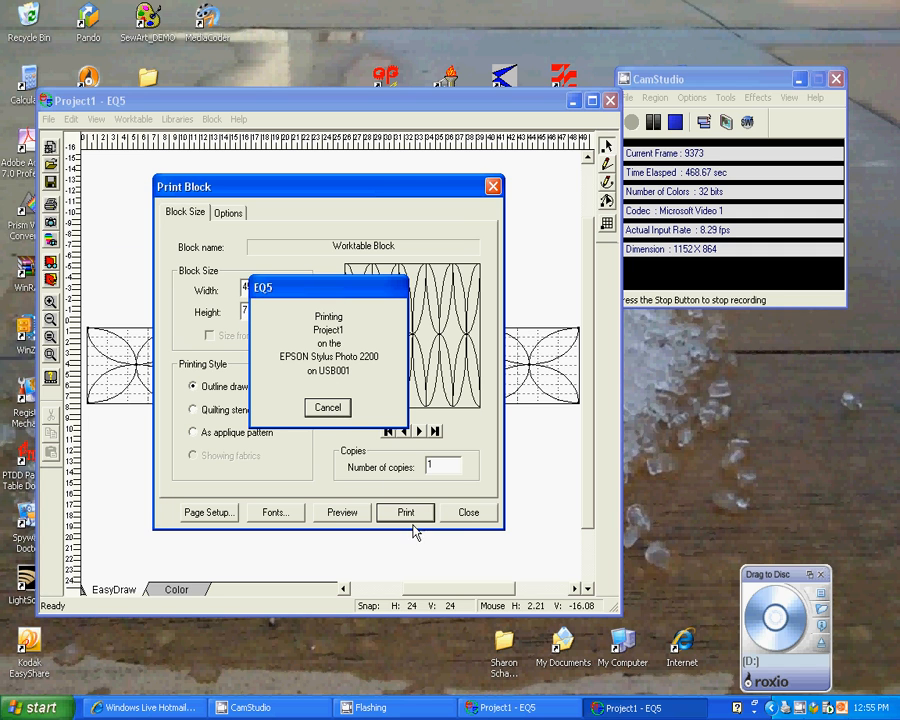
{"action": "left_click", "coordinate": [47, 119]}
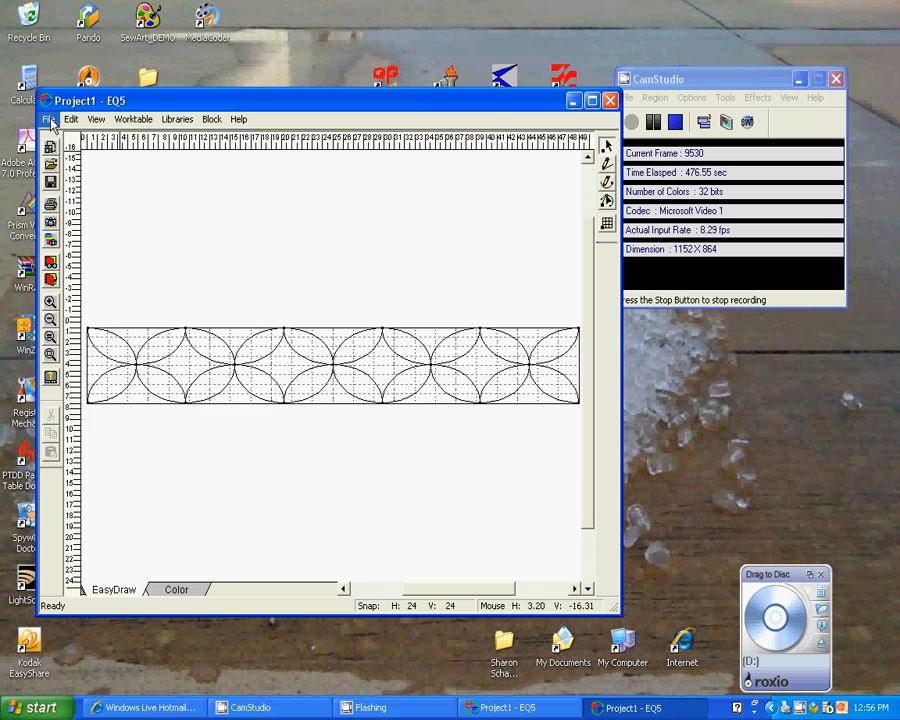
{"action": "left_click", "coordinate": [48, 119]}
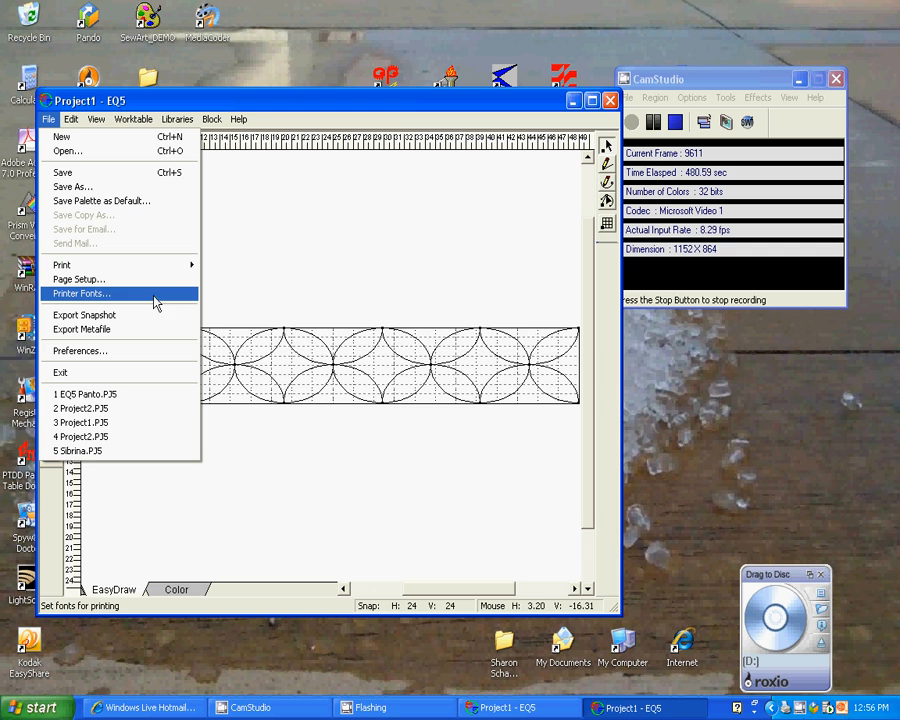
- View the HP CLJ 3600 print queue in Printers and Faxes and confirm it's empty
{"action": "left_click", "coordinate": [38, 707]}
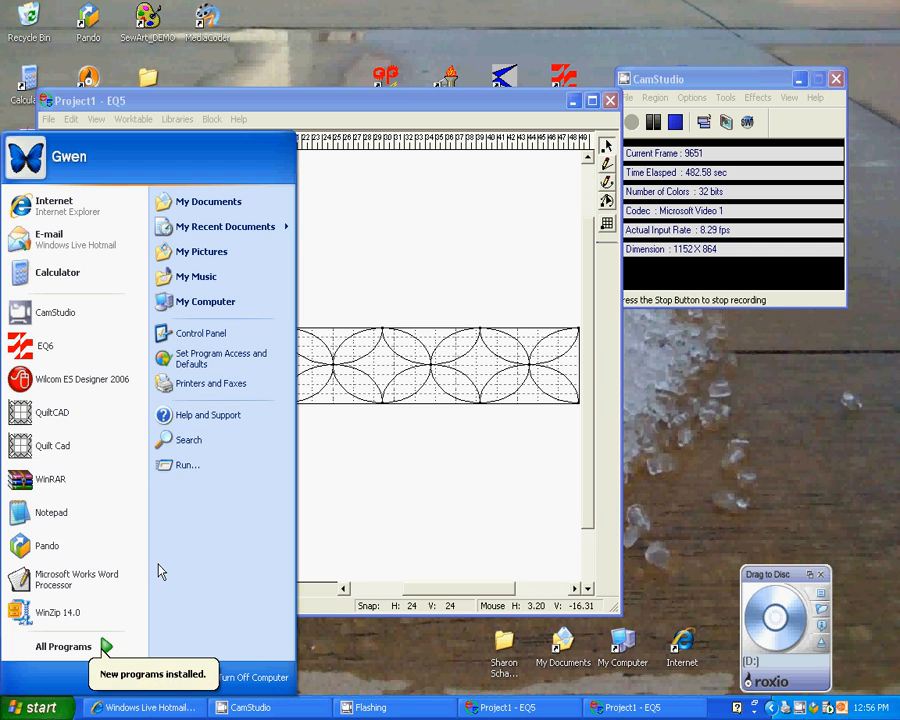
{"action": "left_click", "coordinate": [211, 383]}
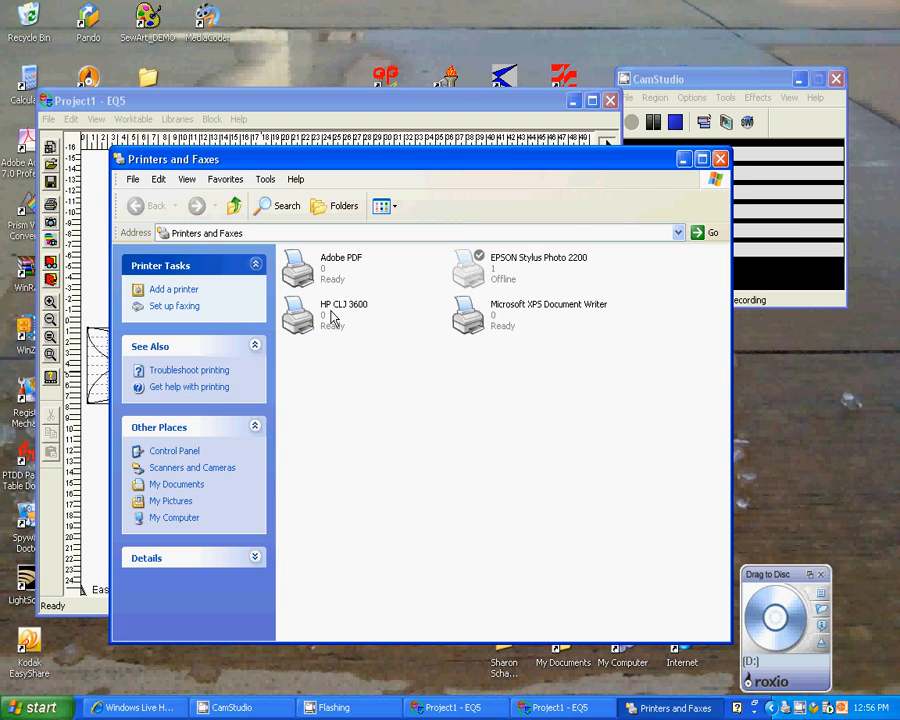
{"action": "left_click", "coordinate": [297, 315]}
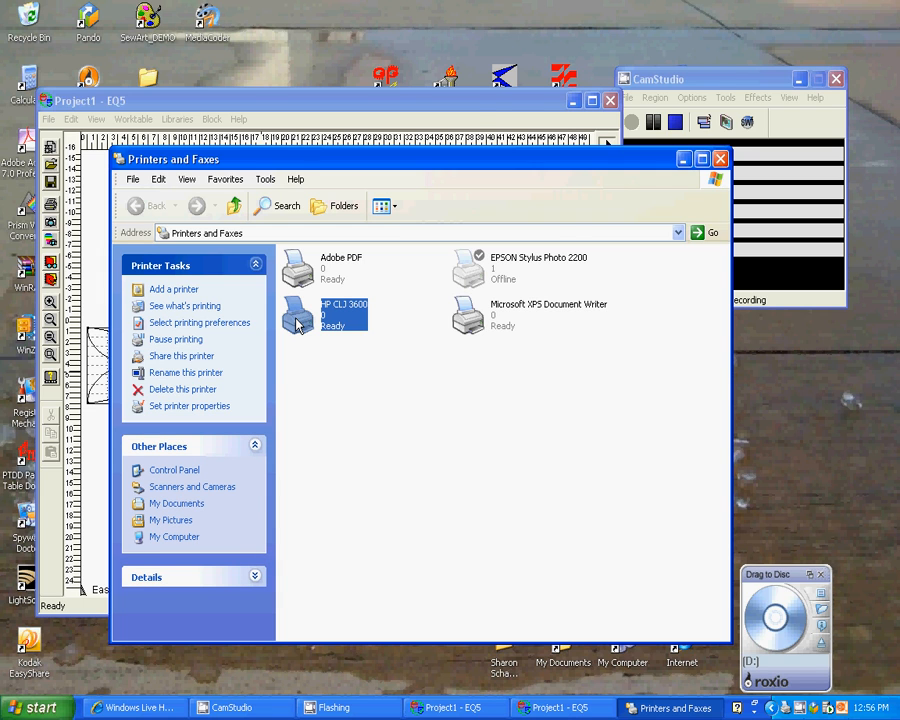
{"action": "double_click", "coordinate": [297, 314]}
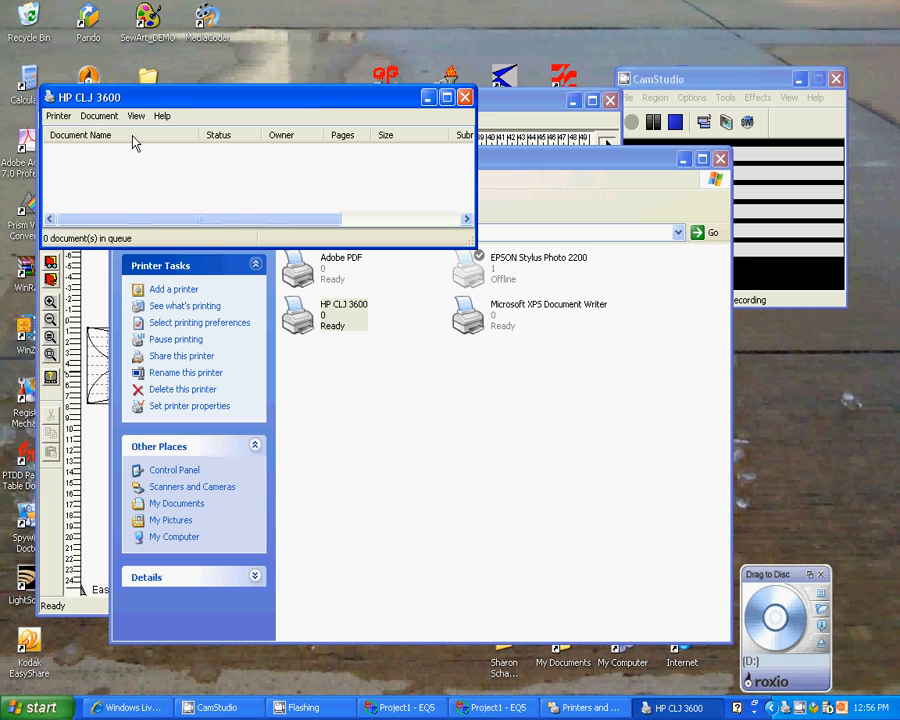
{"action": "mouse_move", "coordinate": [325, 332]}
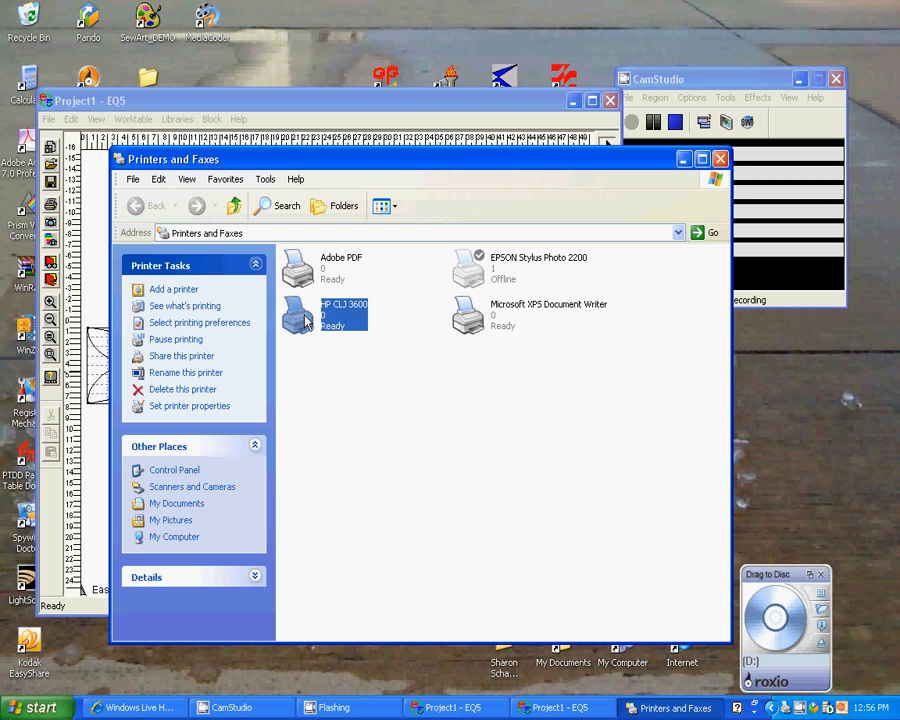
{"action": "right_click", "coordinate": [320, 315]}
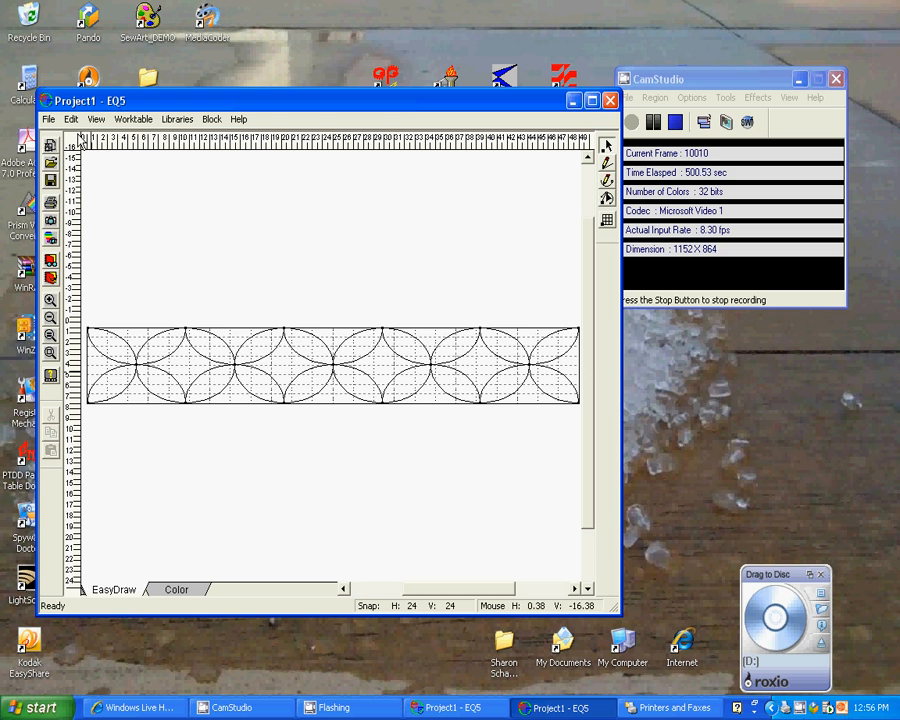
- Reopen Print Block and preview the 45 by 7 outline printout tiled over six pages
{"action": "left_click", "coordinate": [48, 119]}
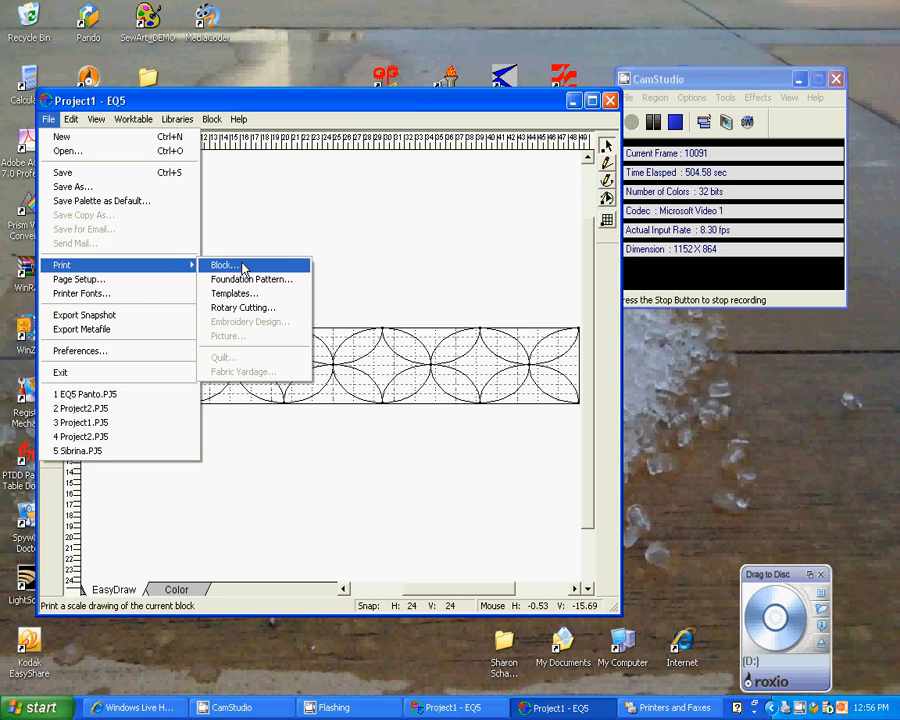
{"action": "left_click", "coordinate": [225, 265]}
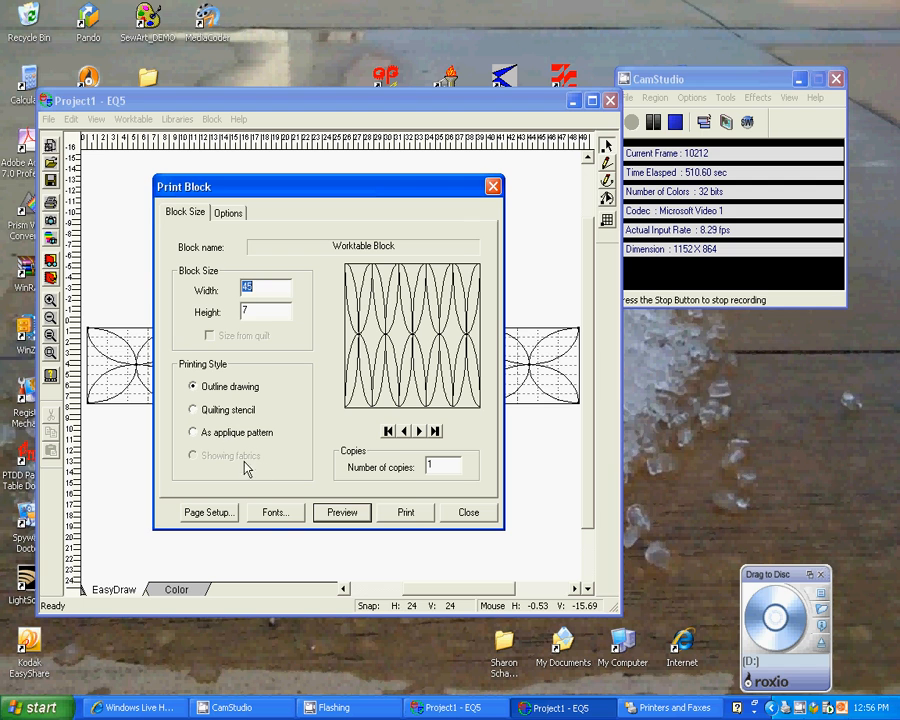
{"action": "mouse_move", "coordinate": [312, 531]}
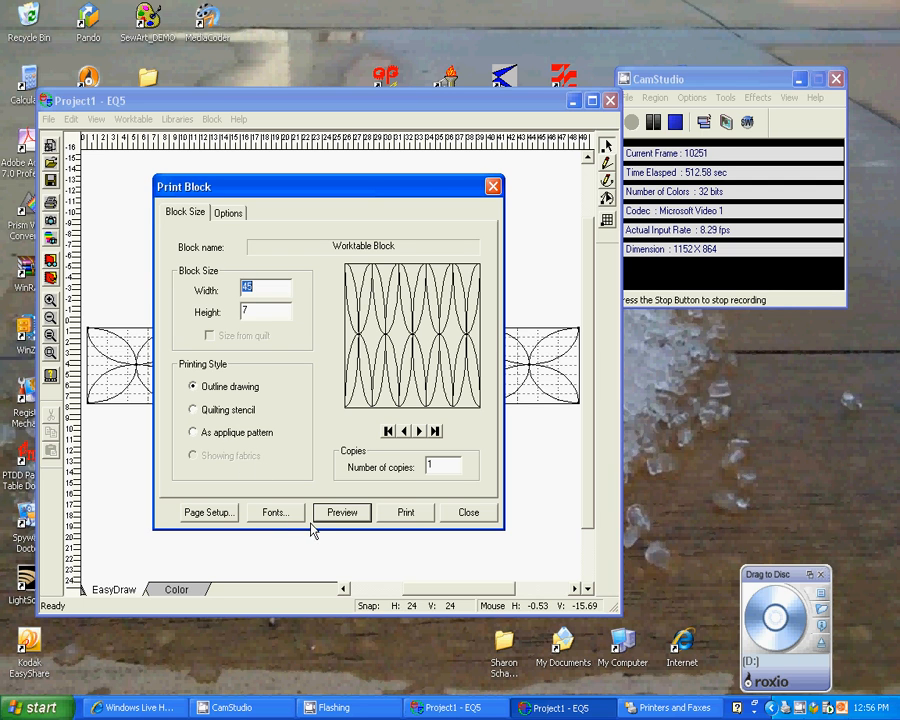
{"action": "left_click", "coordinate": [342, 512]}
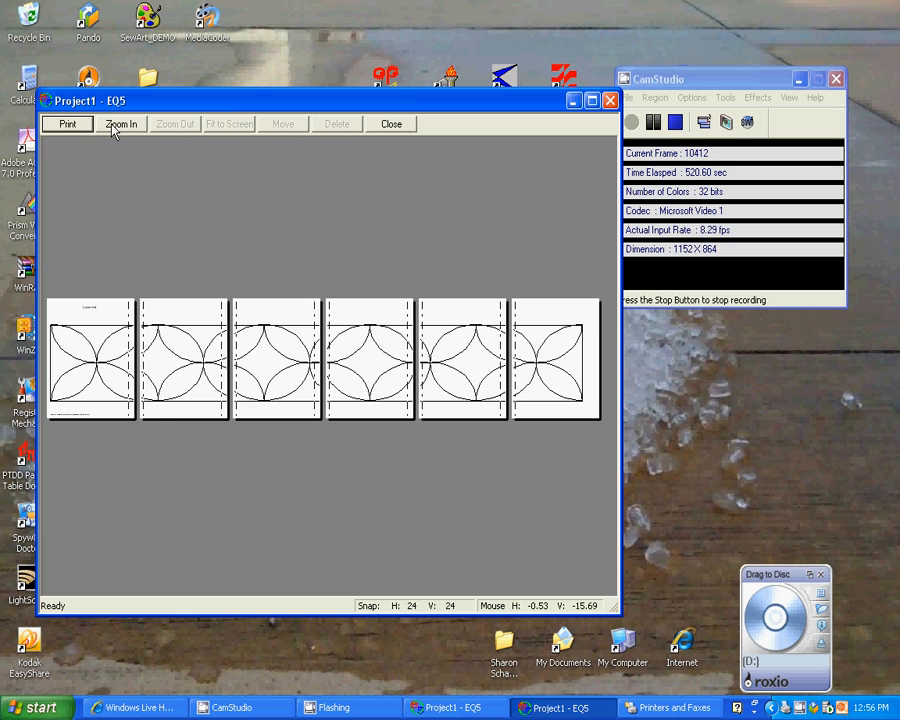
- Zoom into the preview and scroll right to the last page's half wineglass motif
{"action": "left_click", "coordinate": [121, 123]}
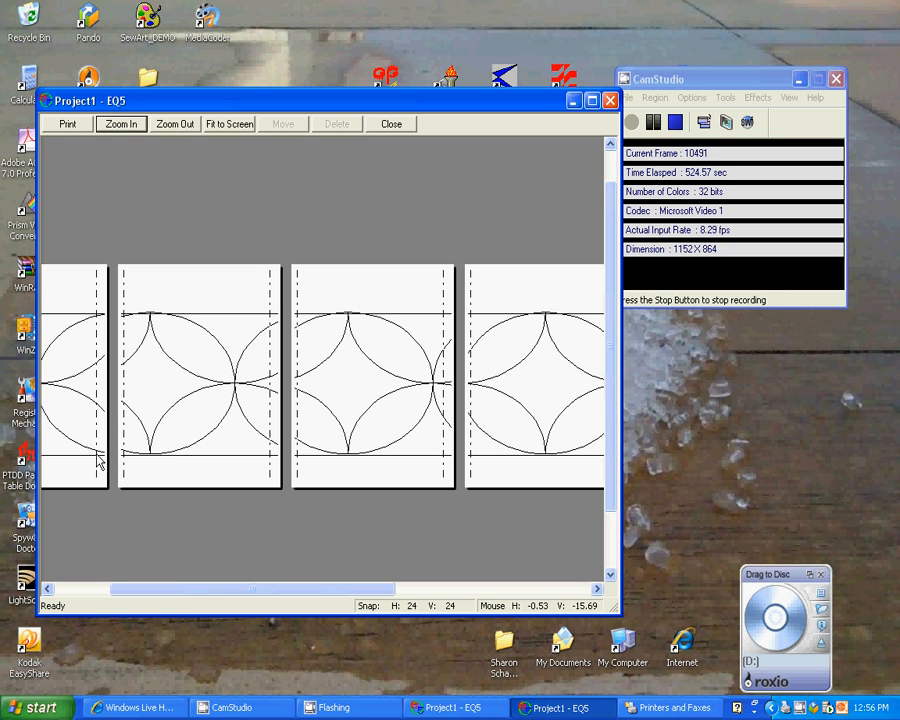
{"action": "mouse_move", "coordinate": [312, 366]}
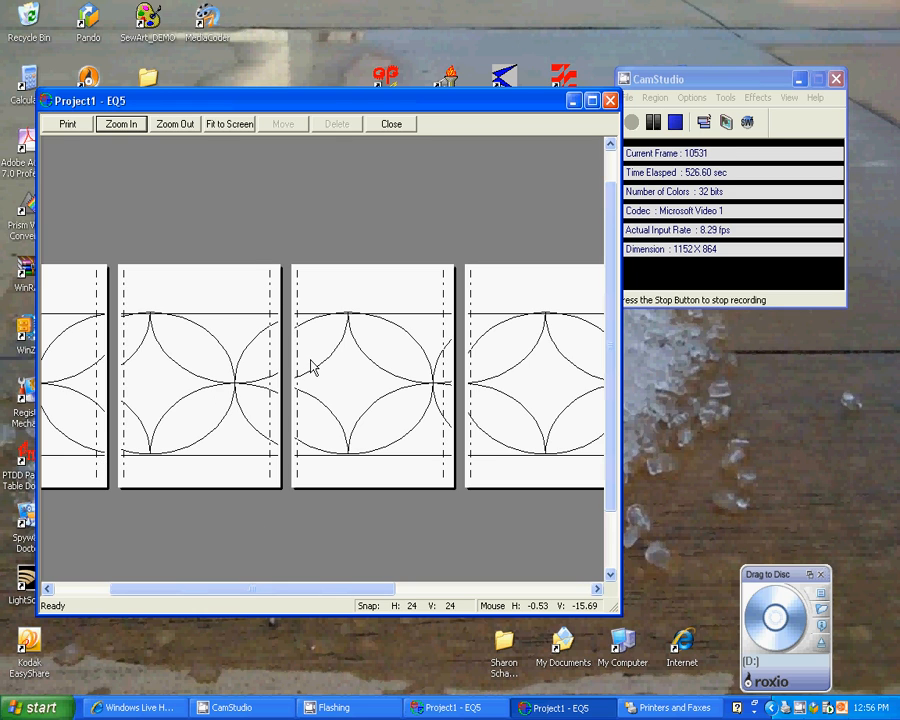
{"action": "mouse_move", "coordinate": [273, 422]}
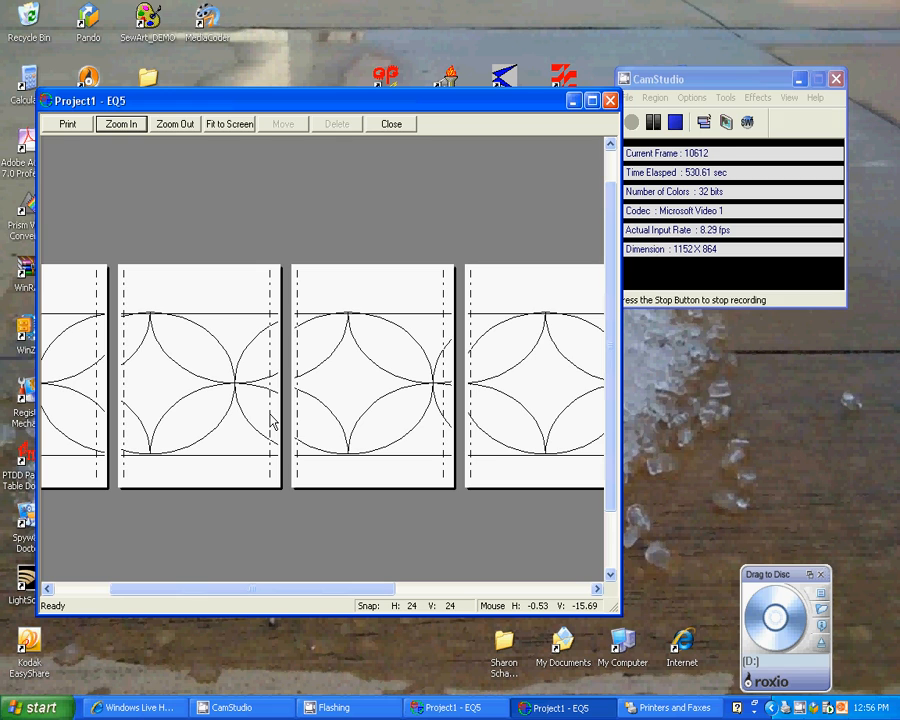
{"action": "mouse_move", "coordinate": [452, 297]}
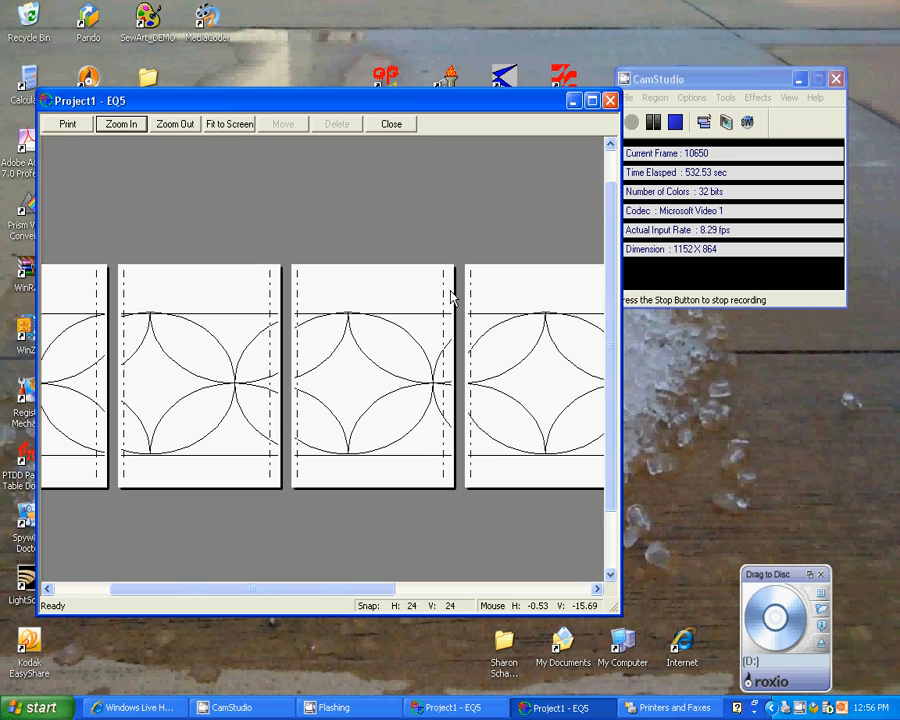
{"action": "mouse_move", "coordinate": [473, 311]}
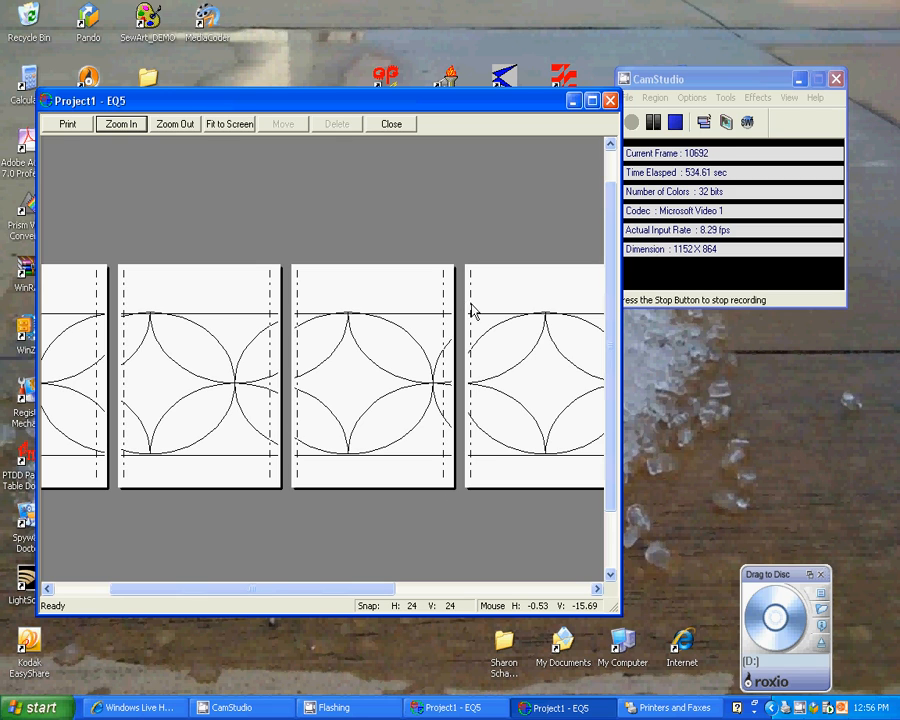
{"action": "left_click_drag", "start_coordinate": [250, 589], "coordinate": [388, 589]}
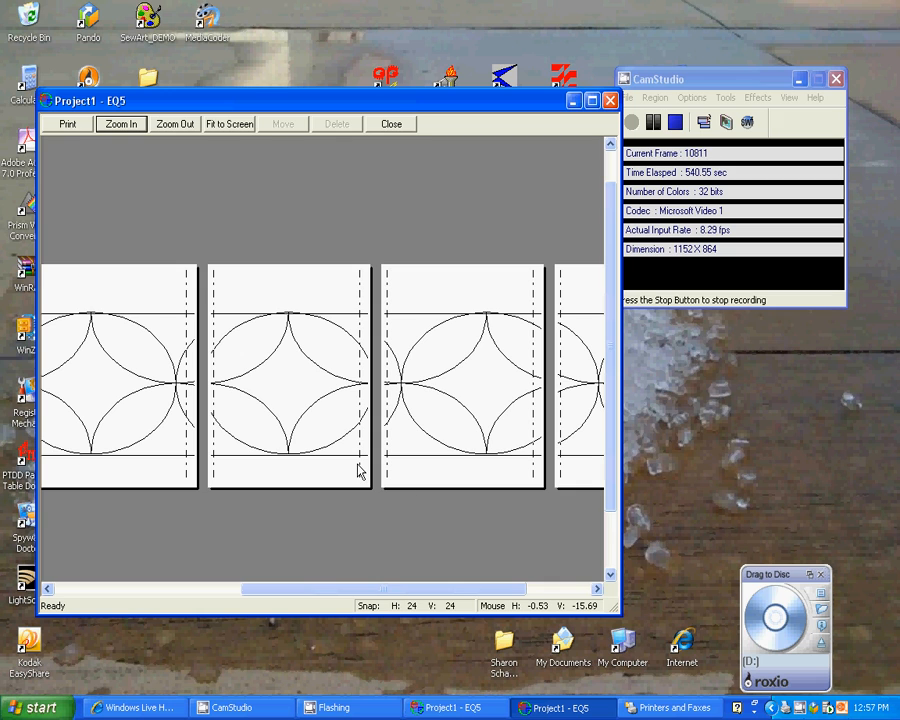
{"action": "mouse_move", "coordinate": [558, 280]}
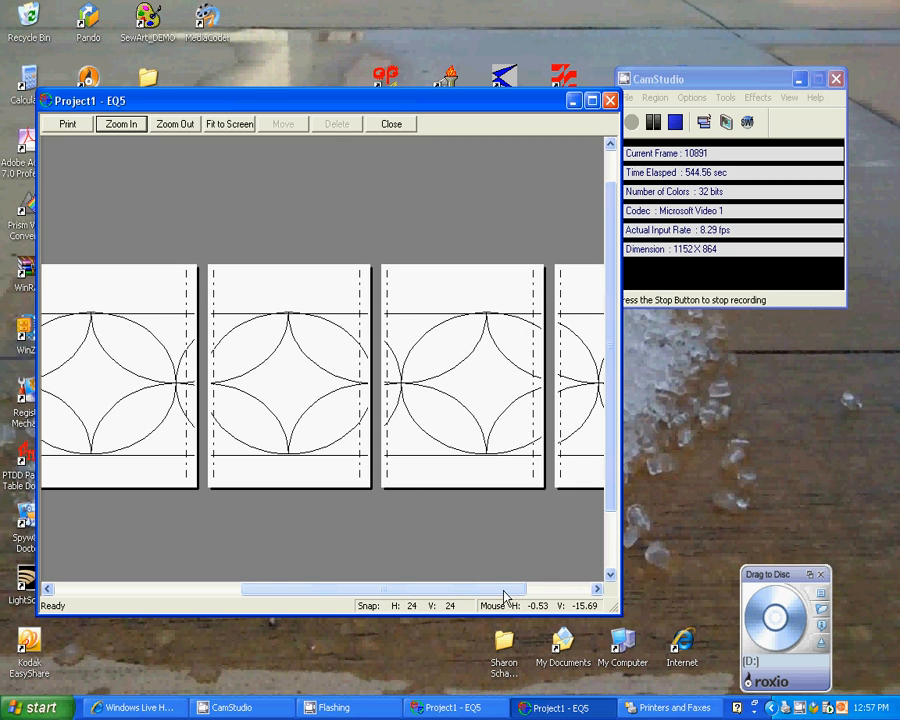
{"action": "scroll", "scroll_direction": "right", "scroll_amount": 3}
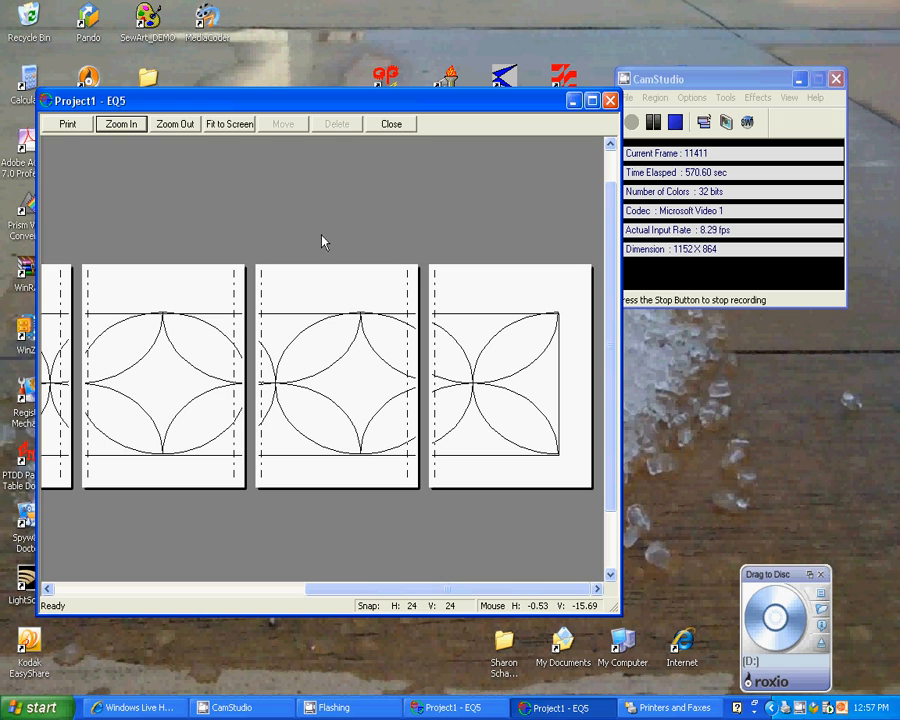
{"action": "mouse_move", "coordinate": [318, 227]}
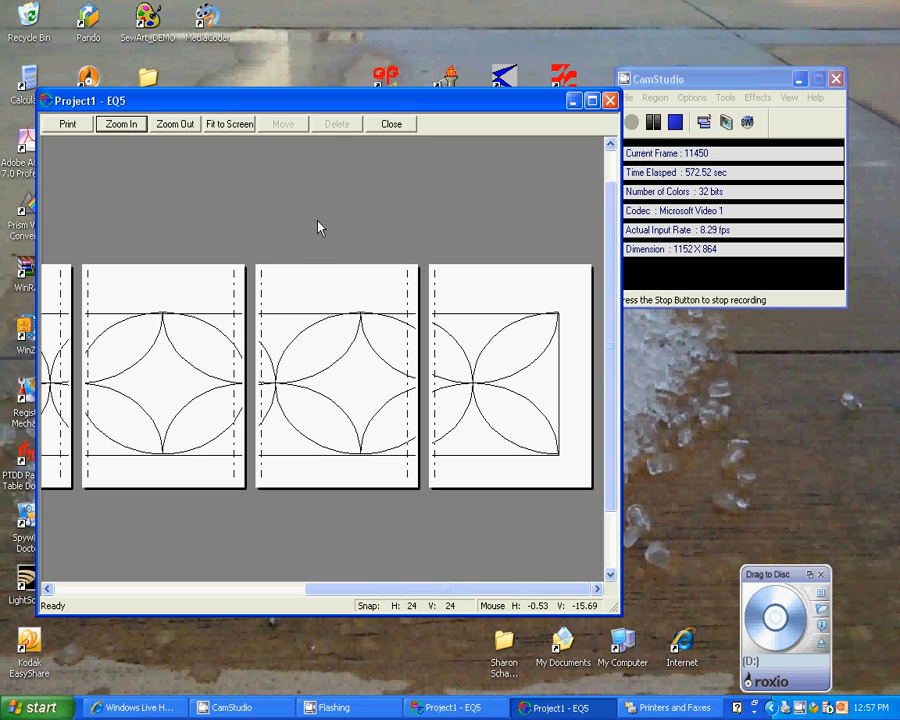